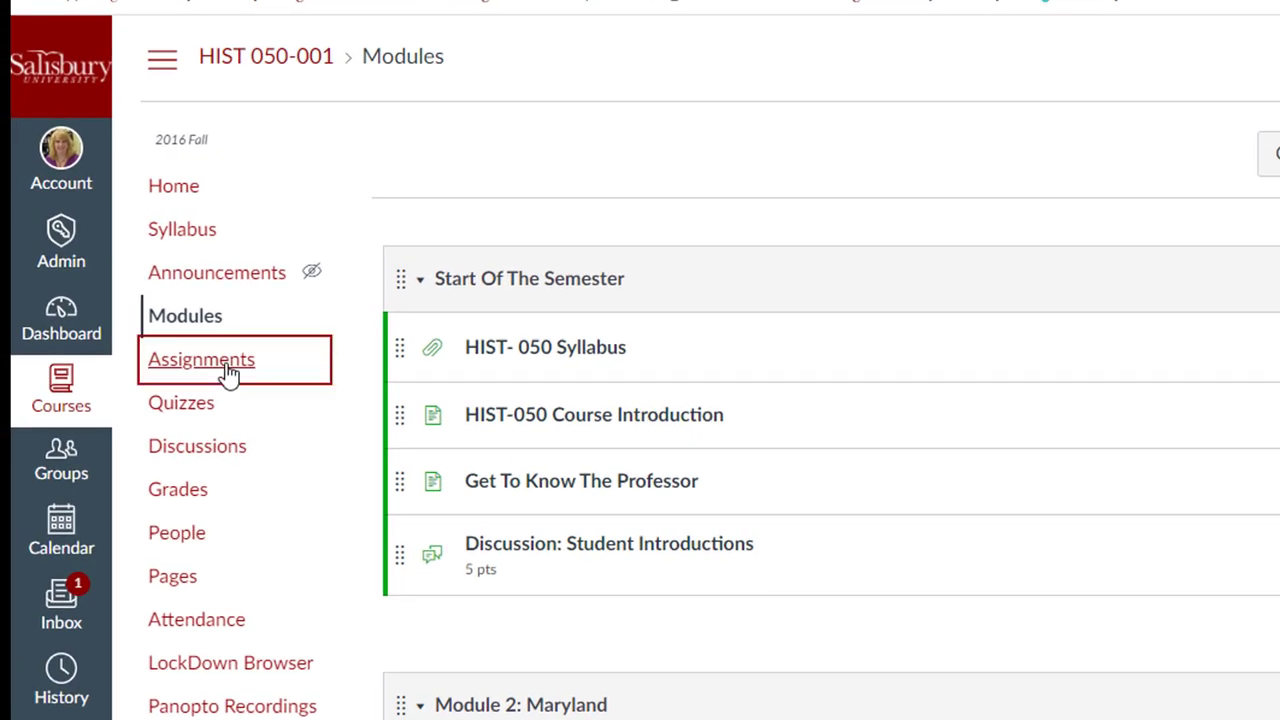
# - Open HIST 050-001 Assignments and scroll through the Assignments and Imported Assignments groups
pyautogui.click(201, 359)
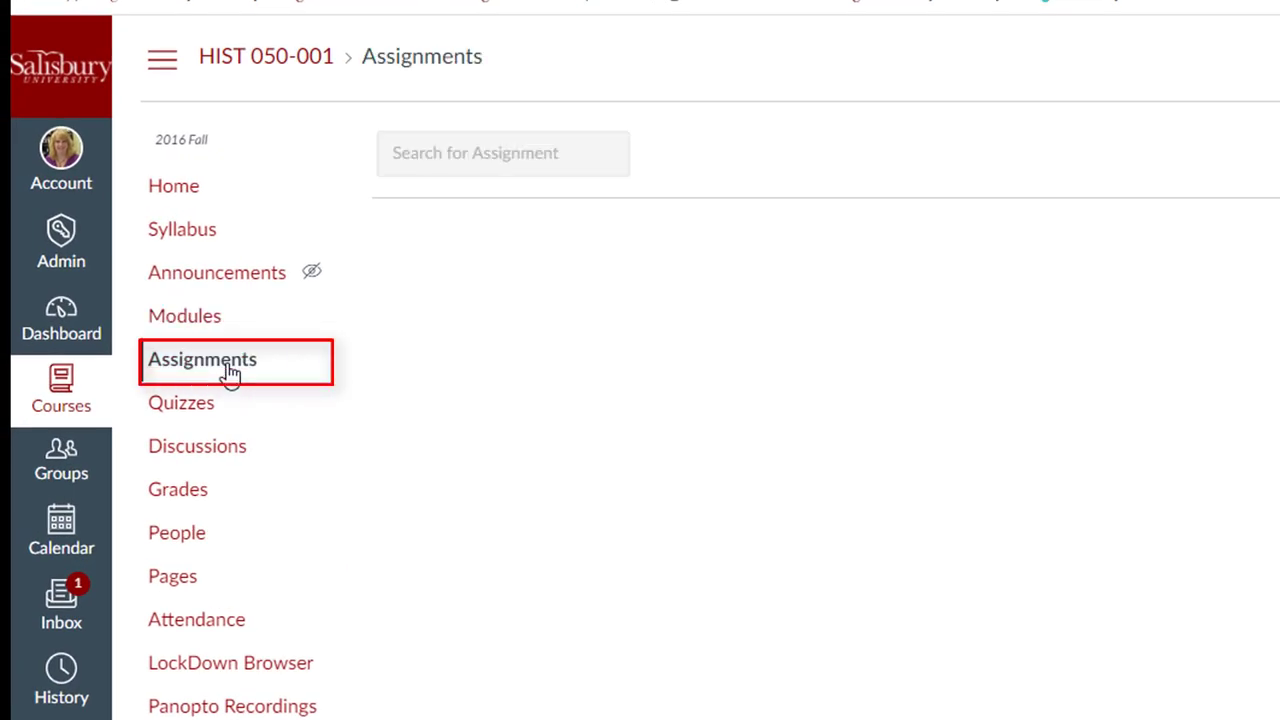
pyautogui.click(201, 359)
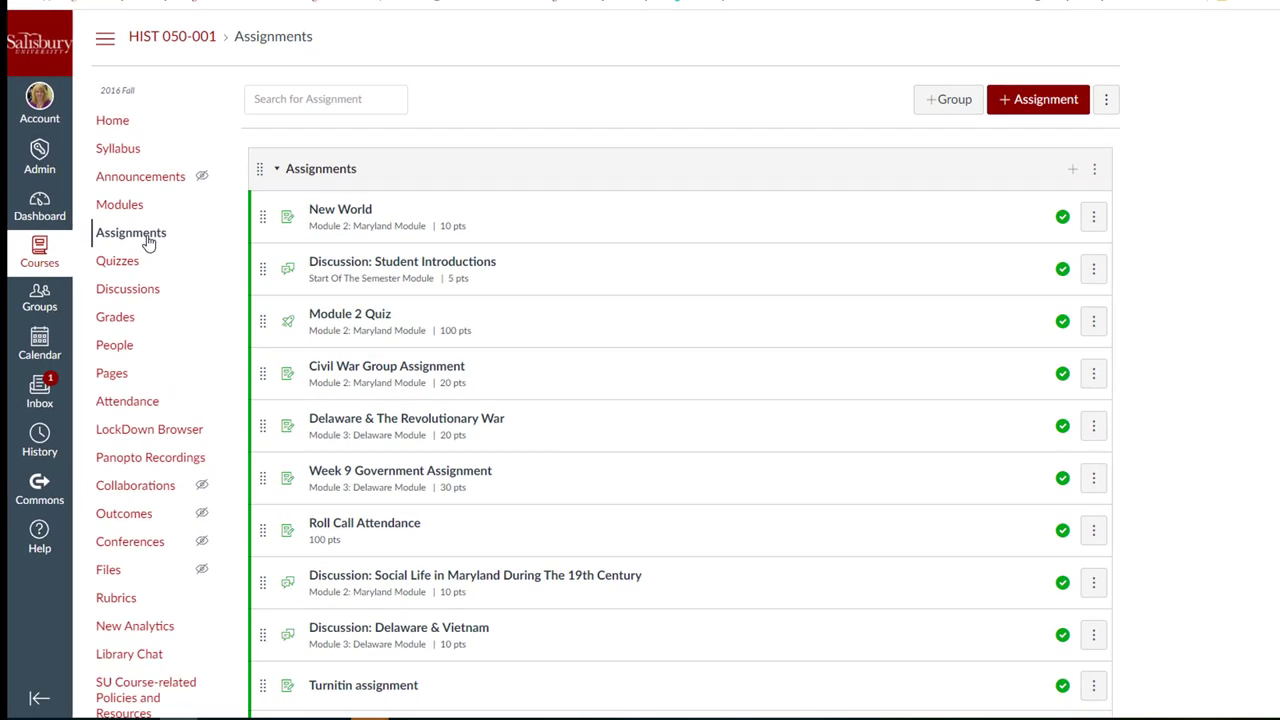
pyautogui.moveTo(1163, 602)
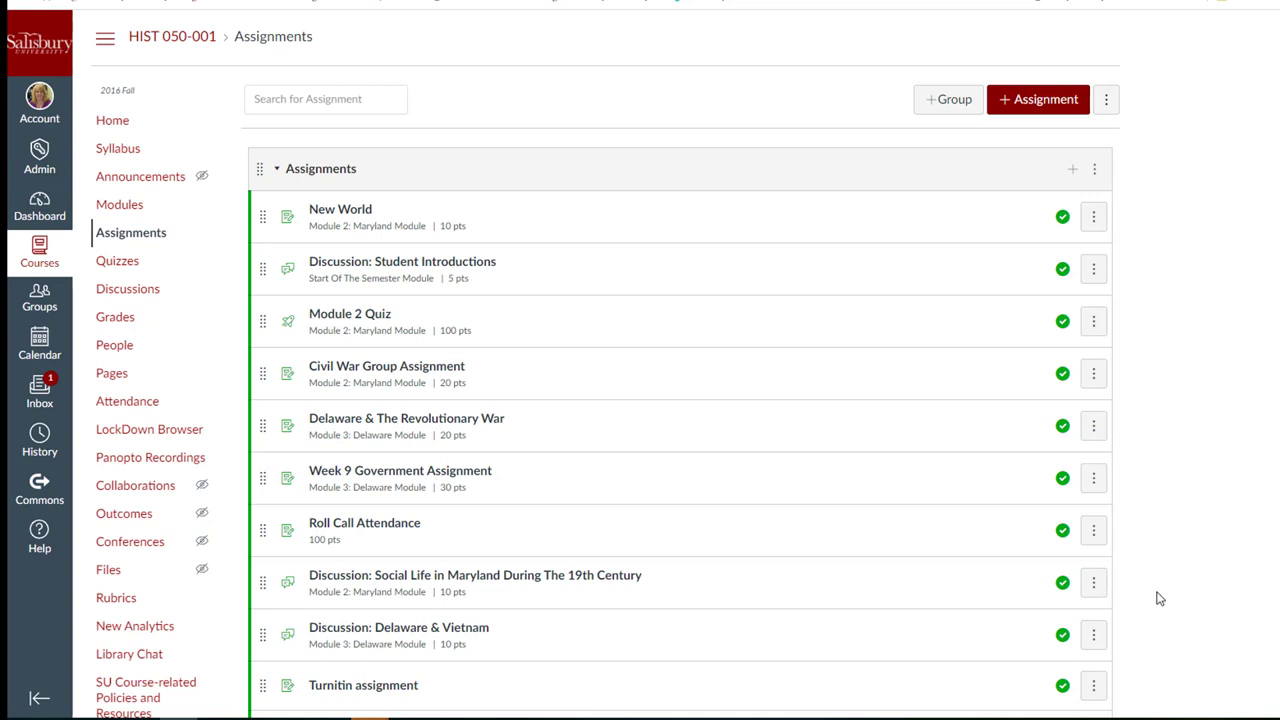
pyautogui.scroll(-3)
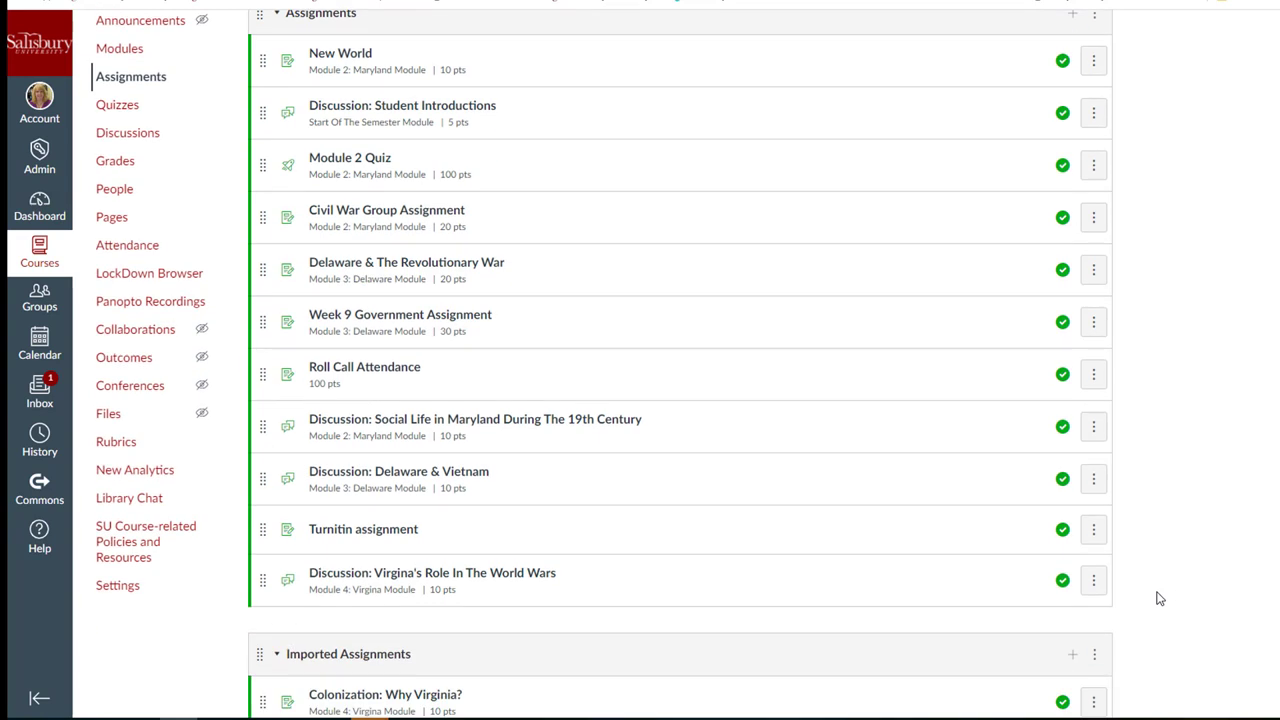
pyautogui.scroll(-3)
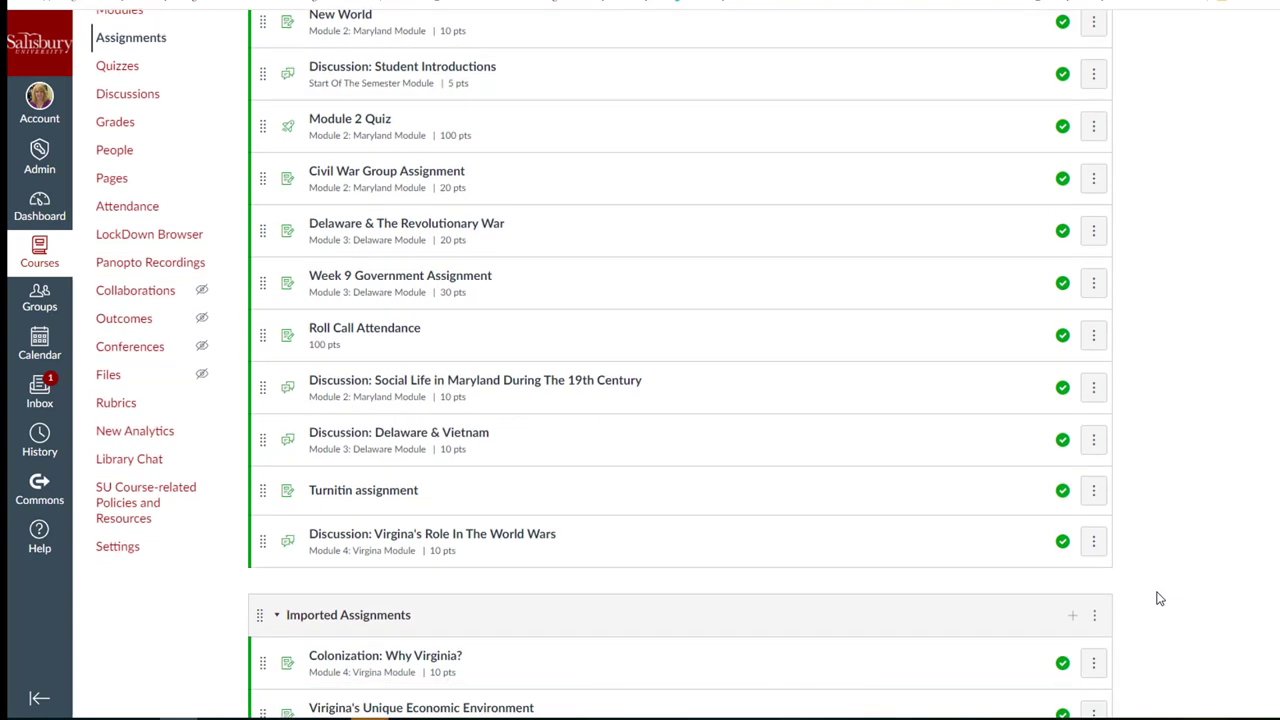
pyautogui.scroll(-3)
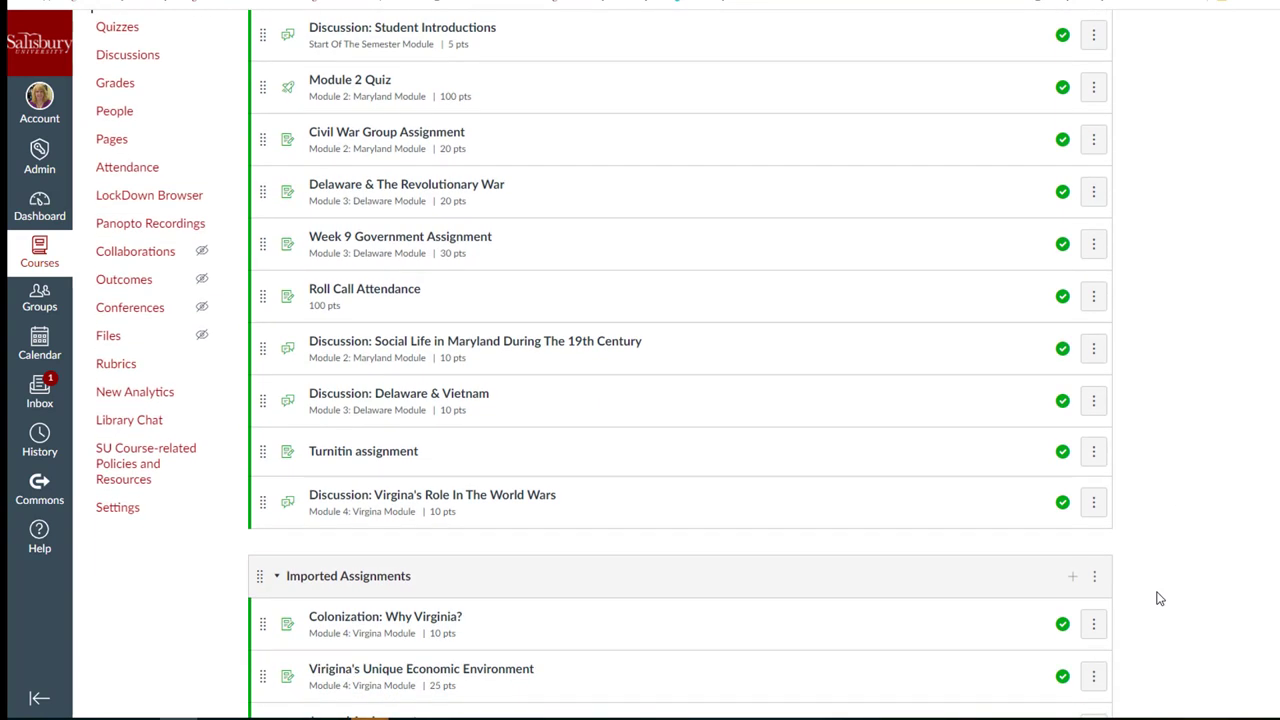
pyautogui.scroll(-3)
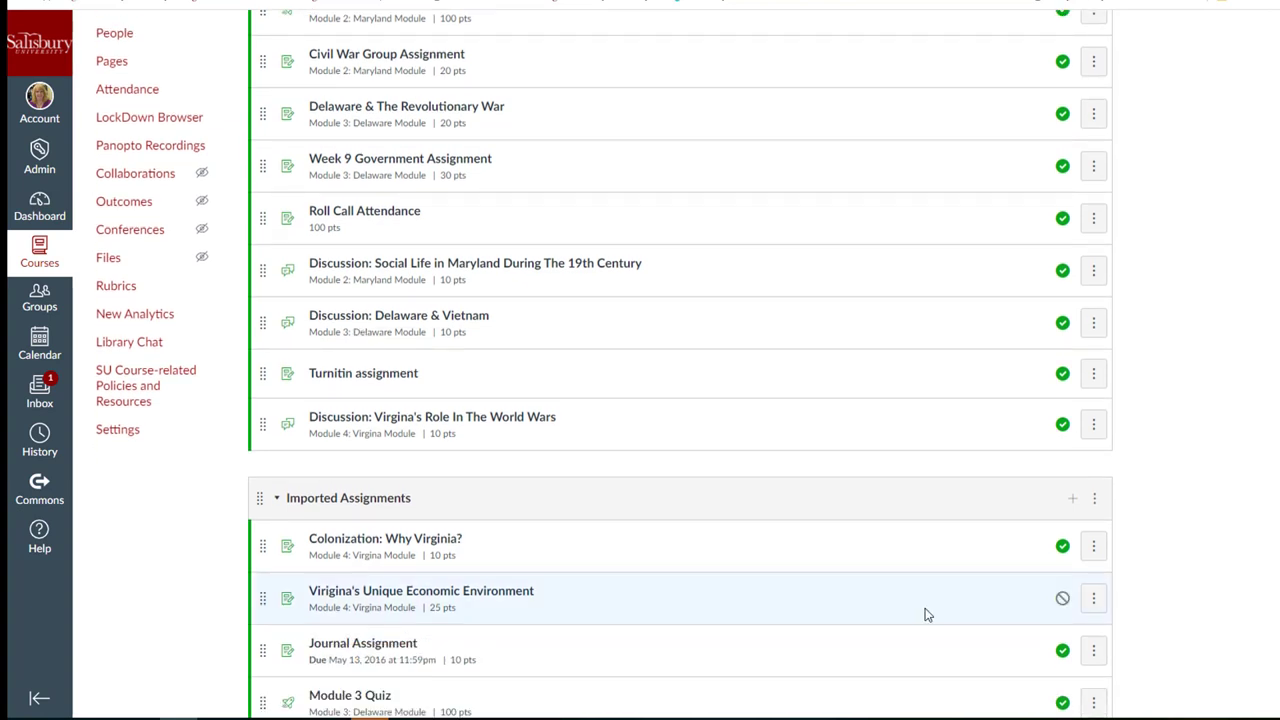
# - Drag Colonization: Why Virginia? and Journal Assignment from Imported Assignments into the Assignments group
pyautogui.click(1062, 598)
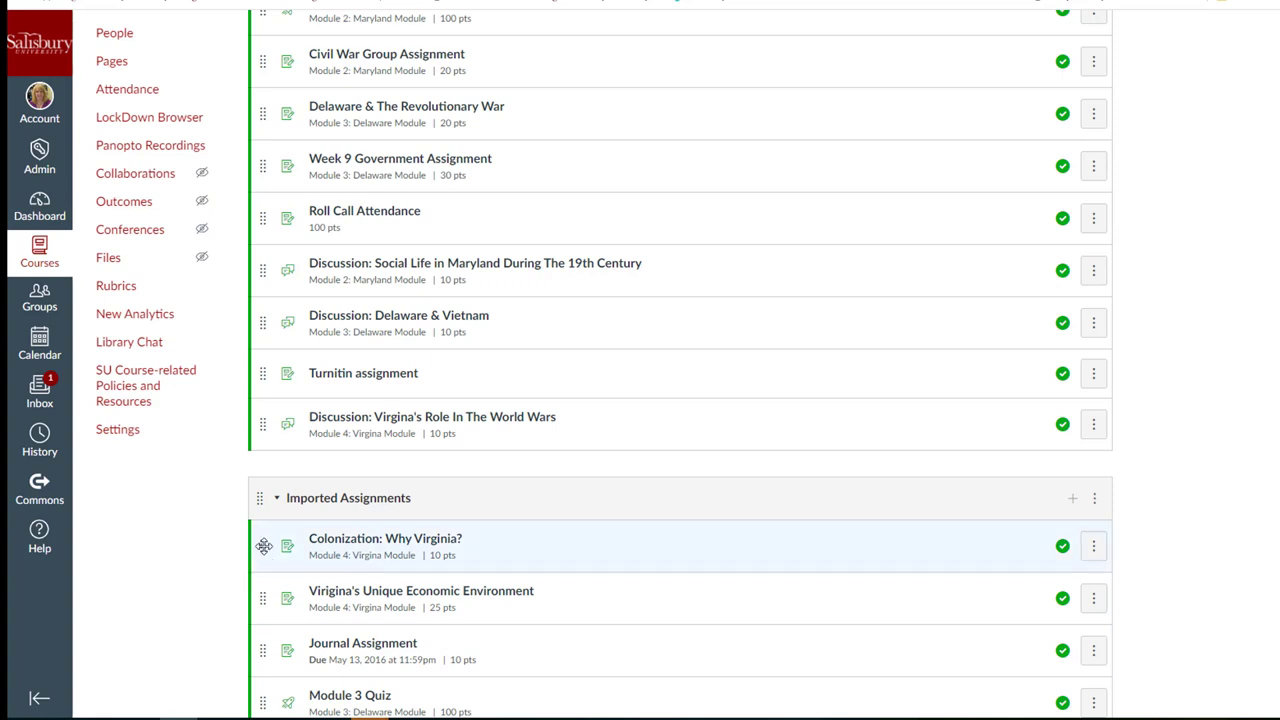
pyautogui.moveTo(264, 546); pyautogui.dragTo(268, 441)
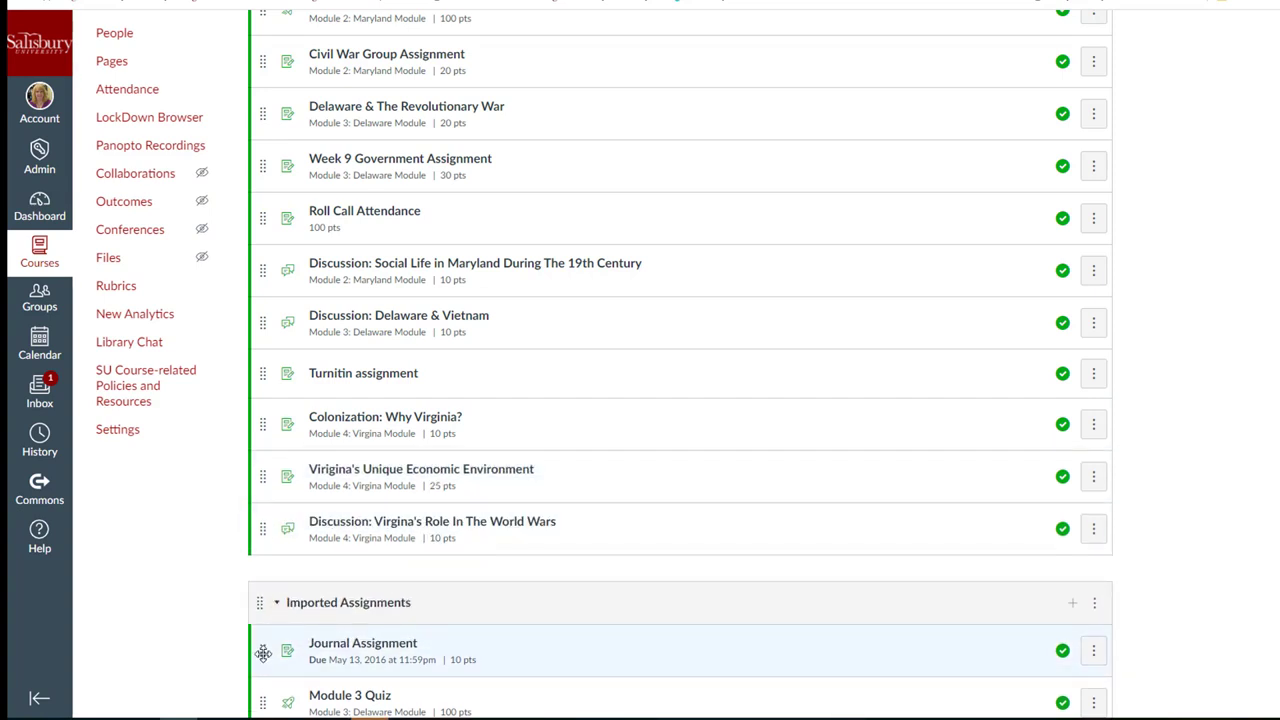
pyautogui.moveTo(263, 652); pyautogui.dragTo(263, 528)
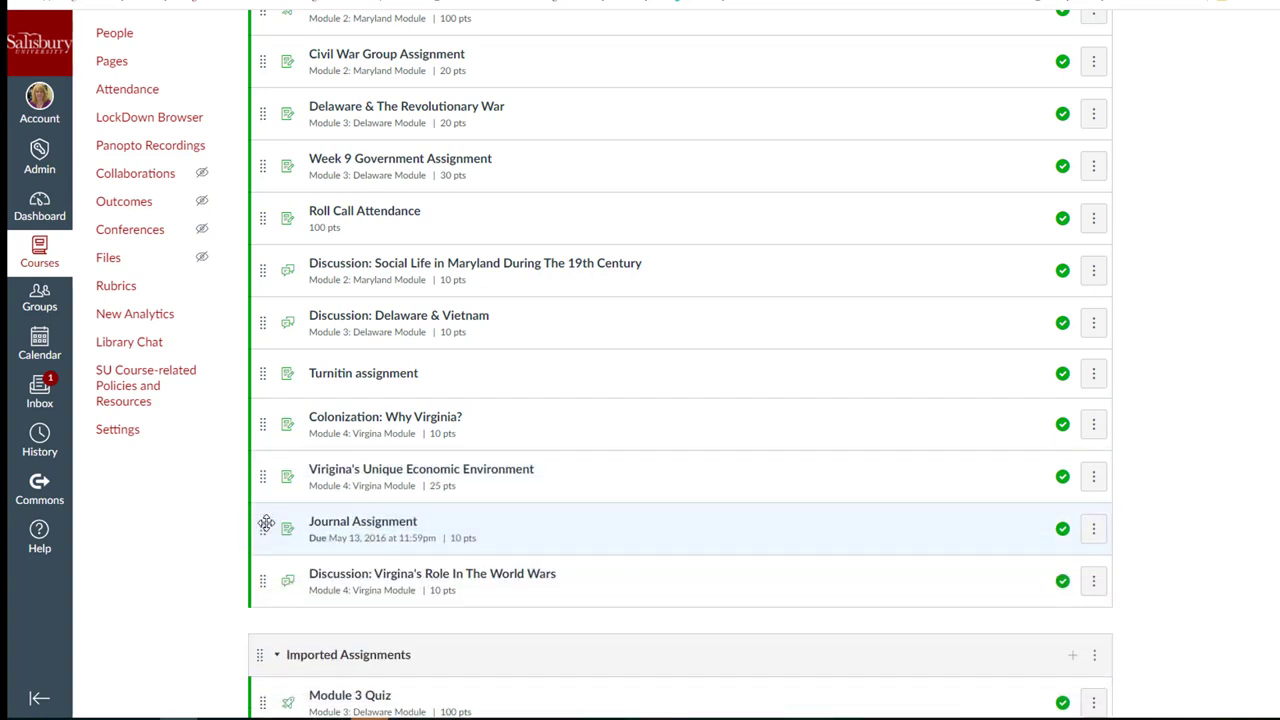
pyautogui.moveTo(184, 580)
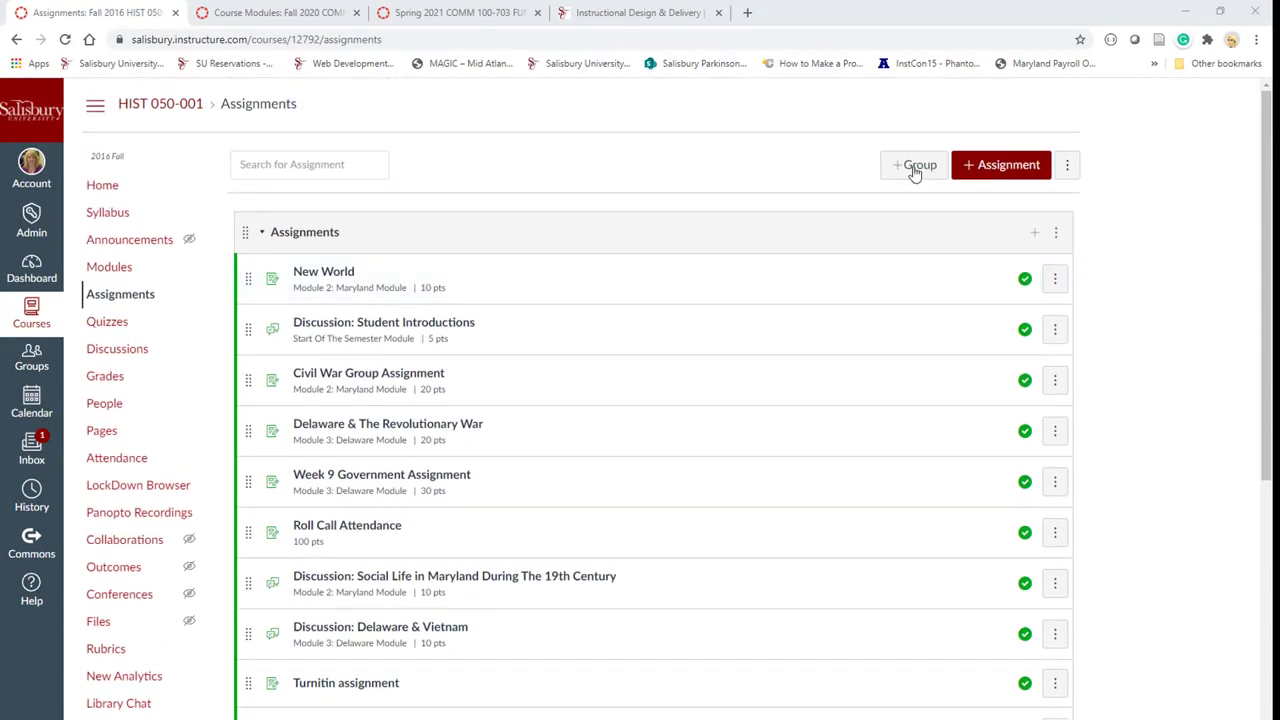
# - Add a new assignment group named Quizzes and drag Module 2 Quiz into it
pyautogui.click(913, 164)
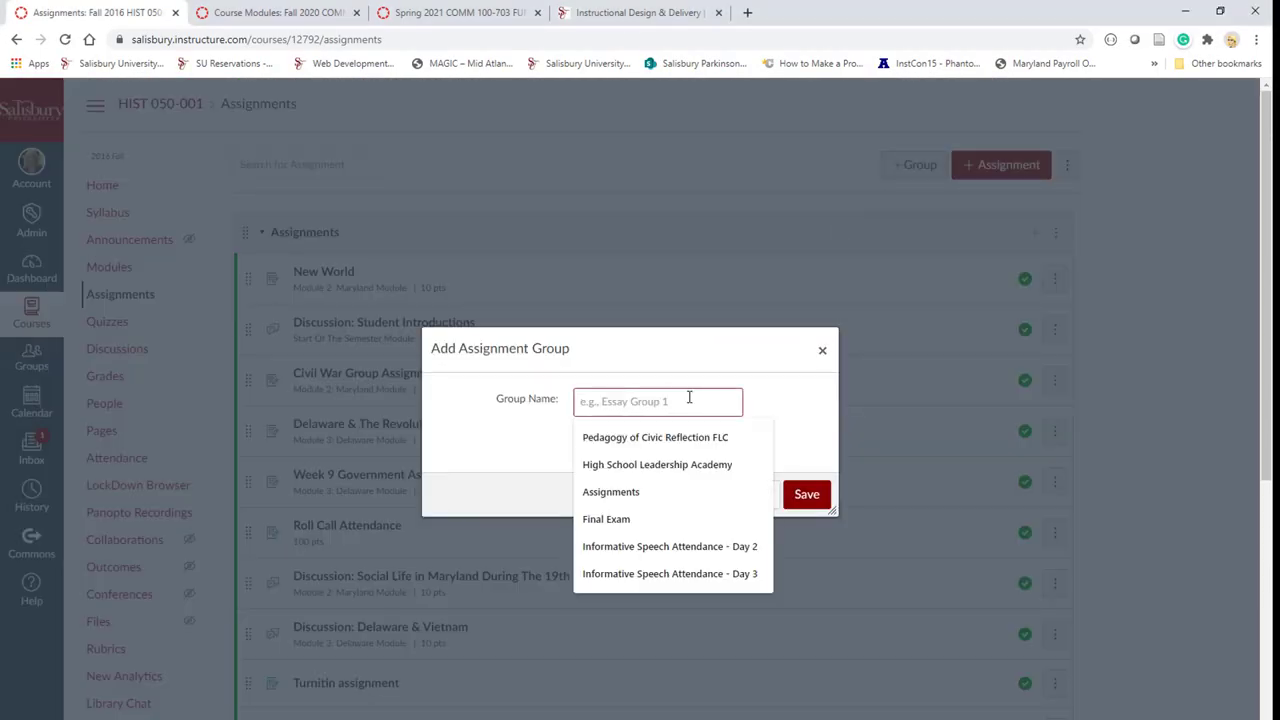
pyautogui.write('Quizzes')
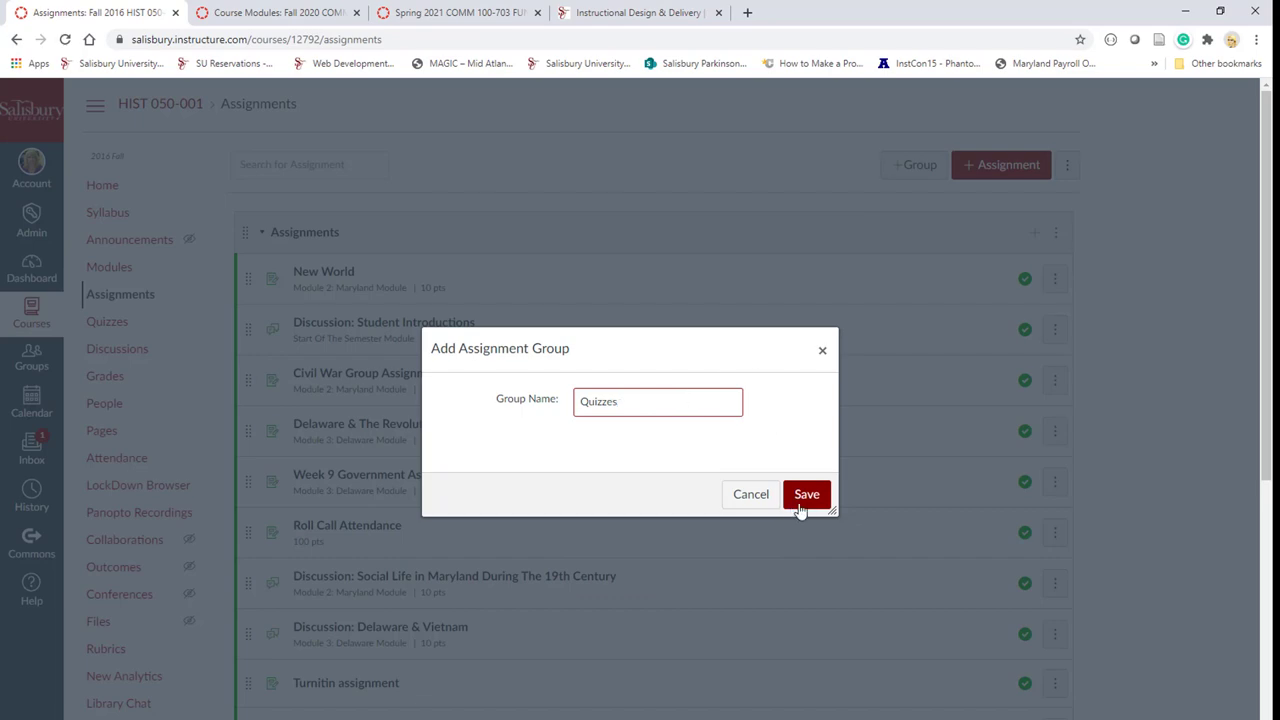
pyautogui.click(806, 494)
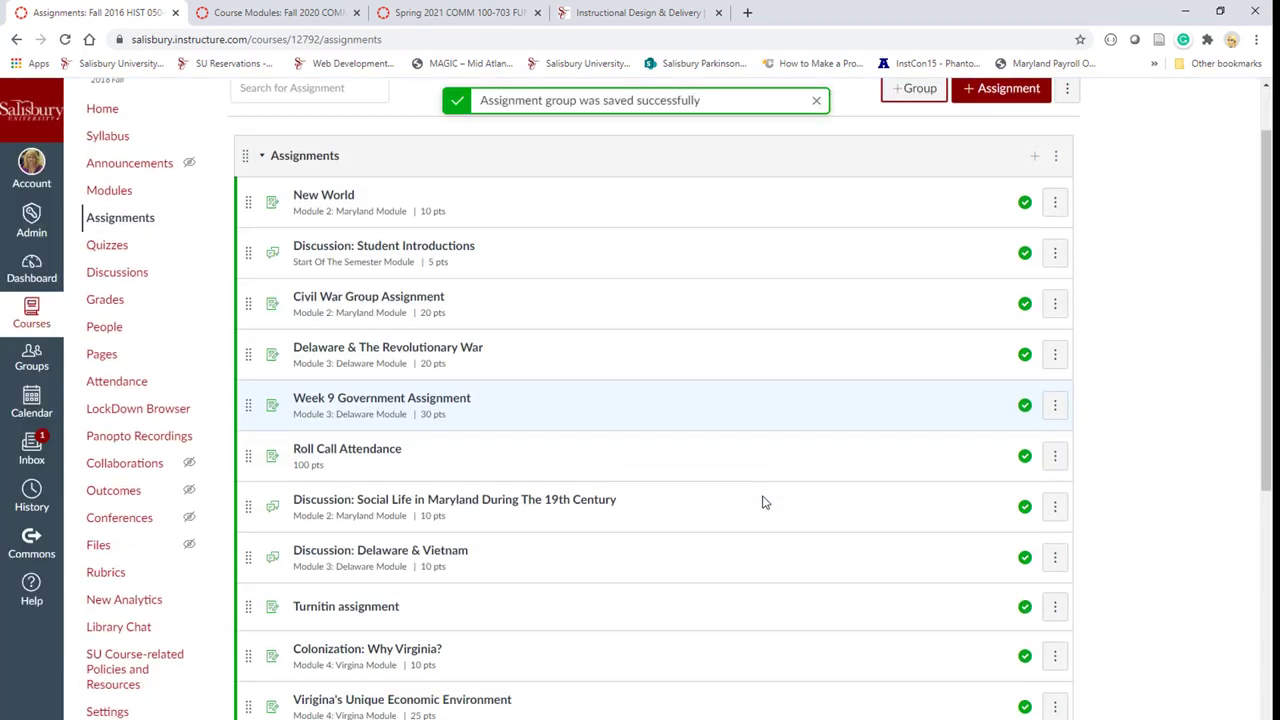
pyautogui.scroll(-3)
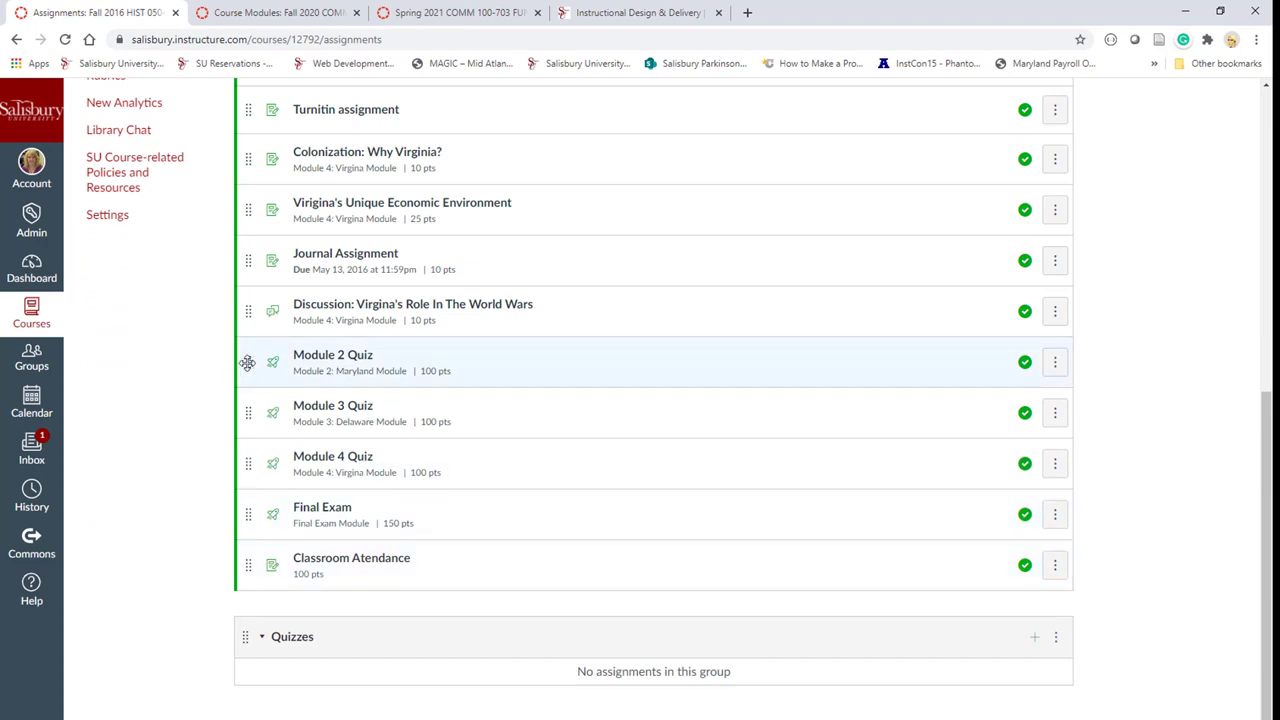
pyautogui.moveTo(247, 362); pyautogui.dragTo(251, 690)
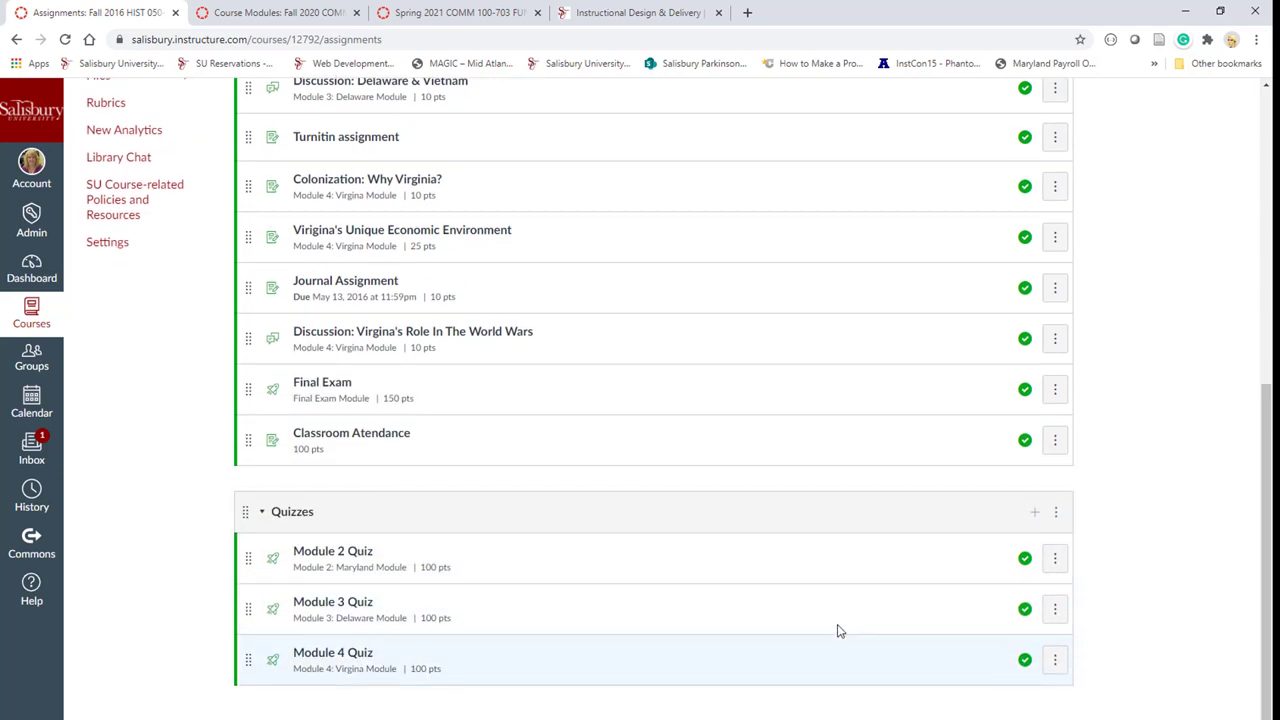
pyautogui.moveTo(1061, 521)
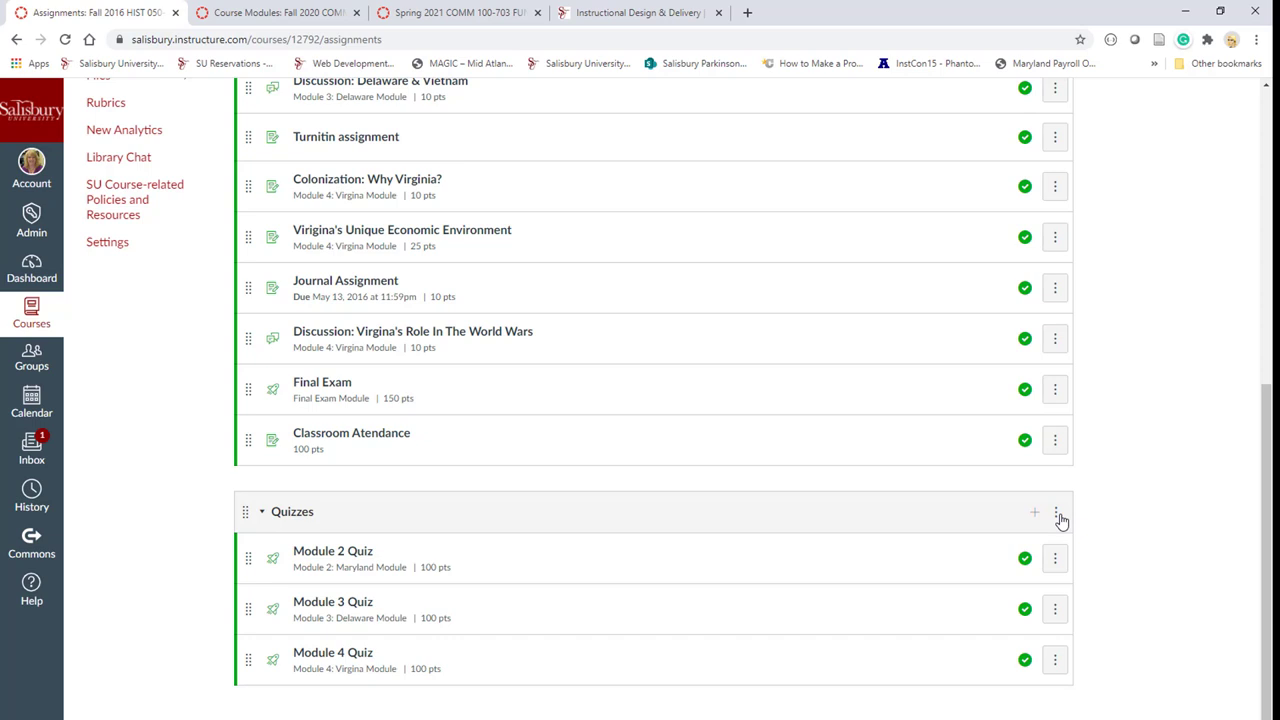
# - Set the Quizzes group to drop the lowest quiz score and save the rule
pyautogui.click(1055, 512)
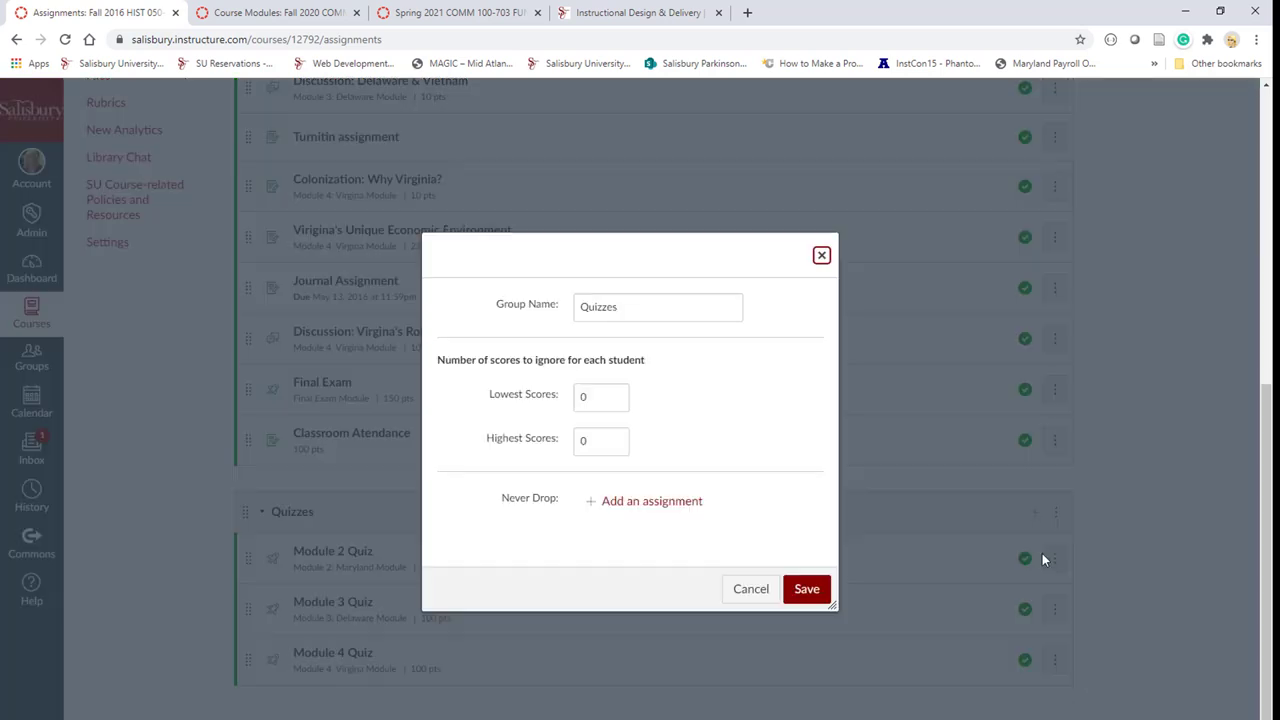
pyautogui.click(600, 396)
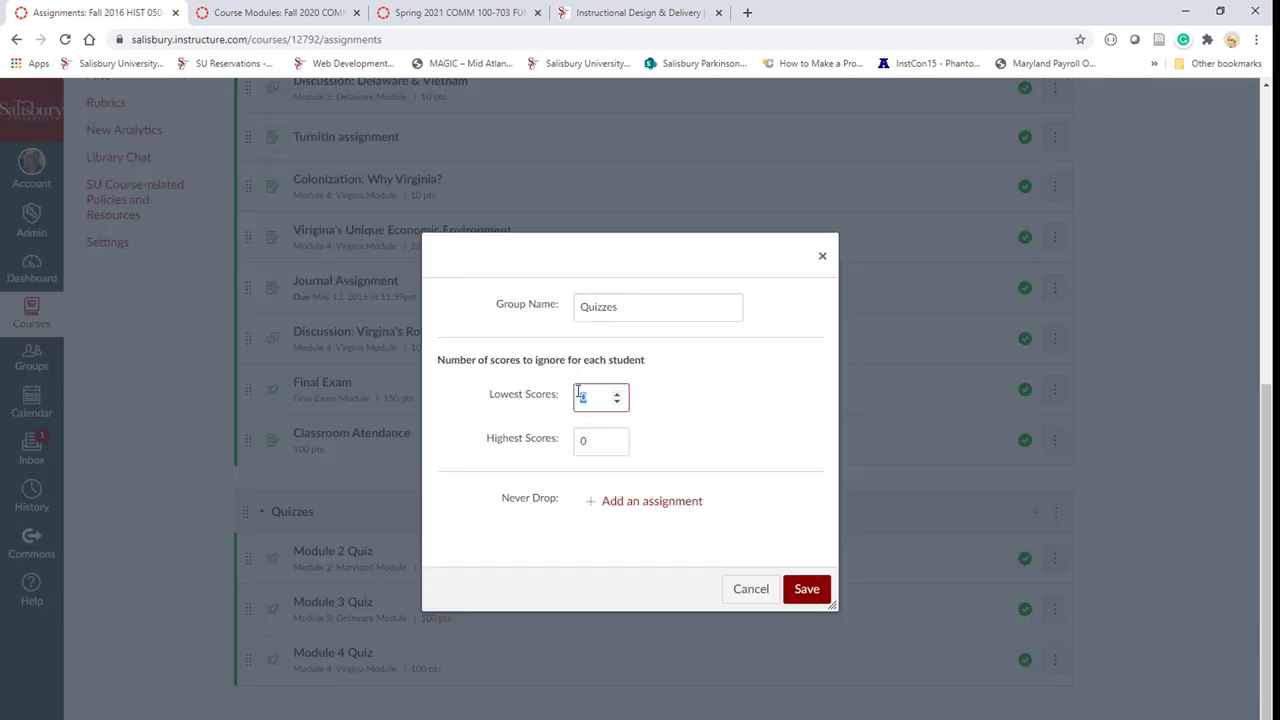
pyautogui.click(806, 588)
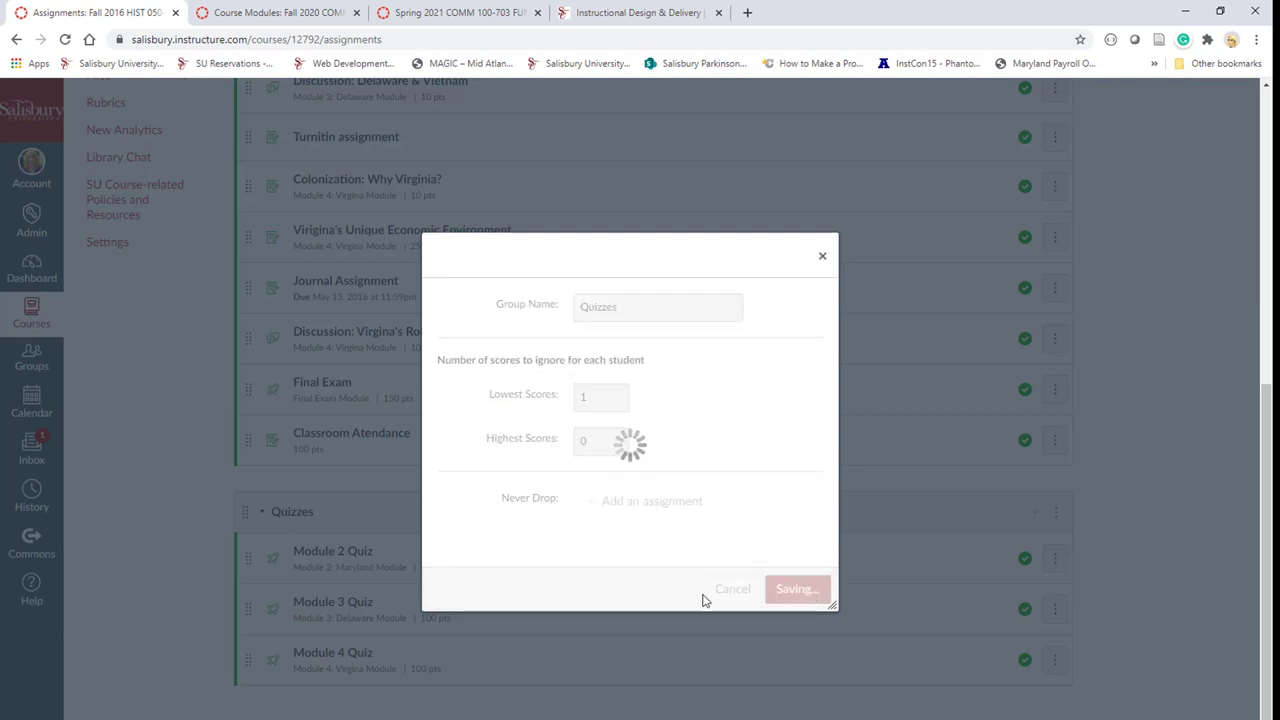
pyautogui.click(797, 588)
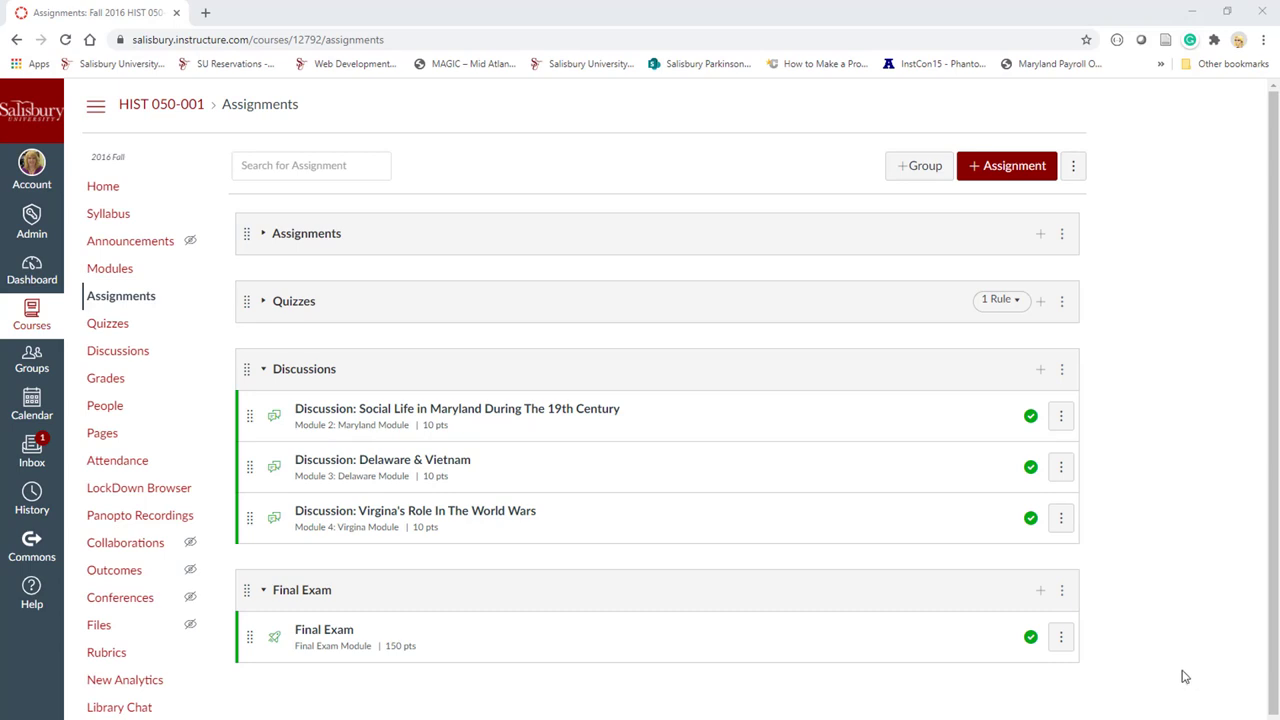
pyautogui.moveTo(1162, 484)
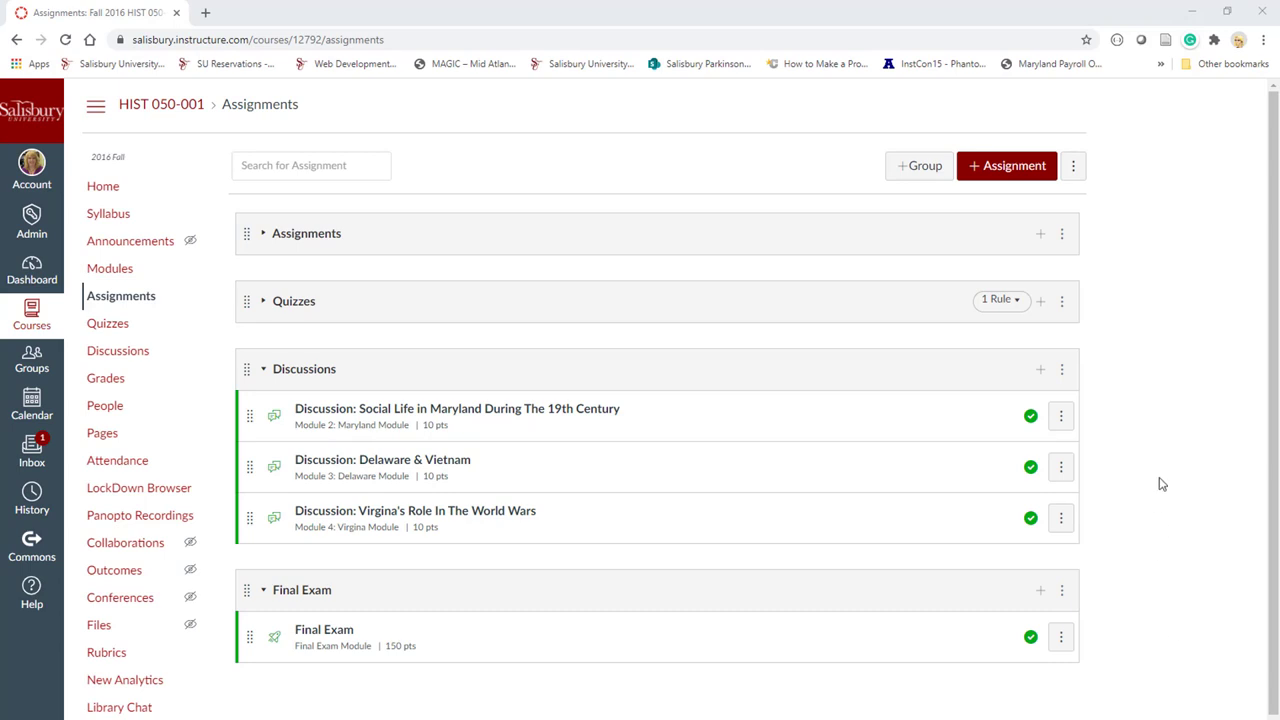
pyautogui.moveTo(1080, 205)
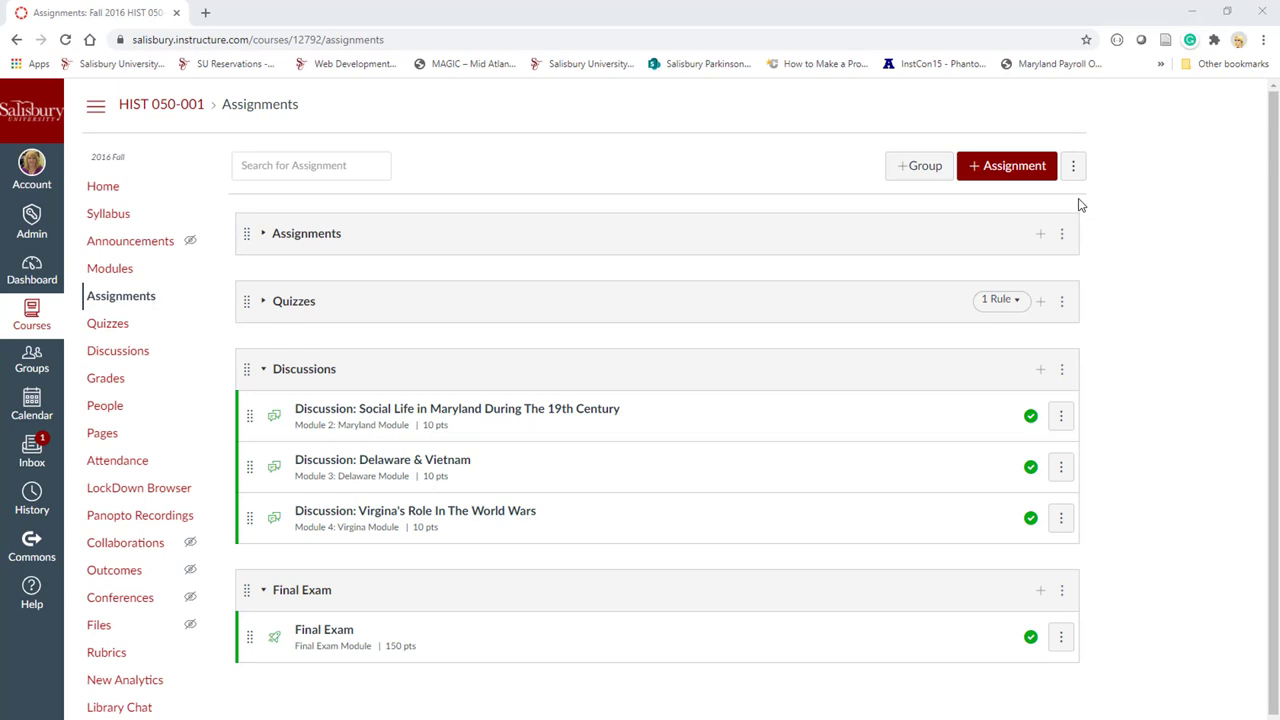
# - Enable weighting final grades by assignment group, enter the group percentages, and save
pyautogui.click(1073, 165)
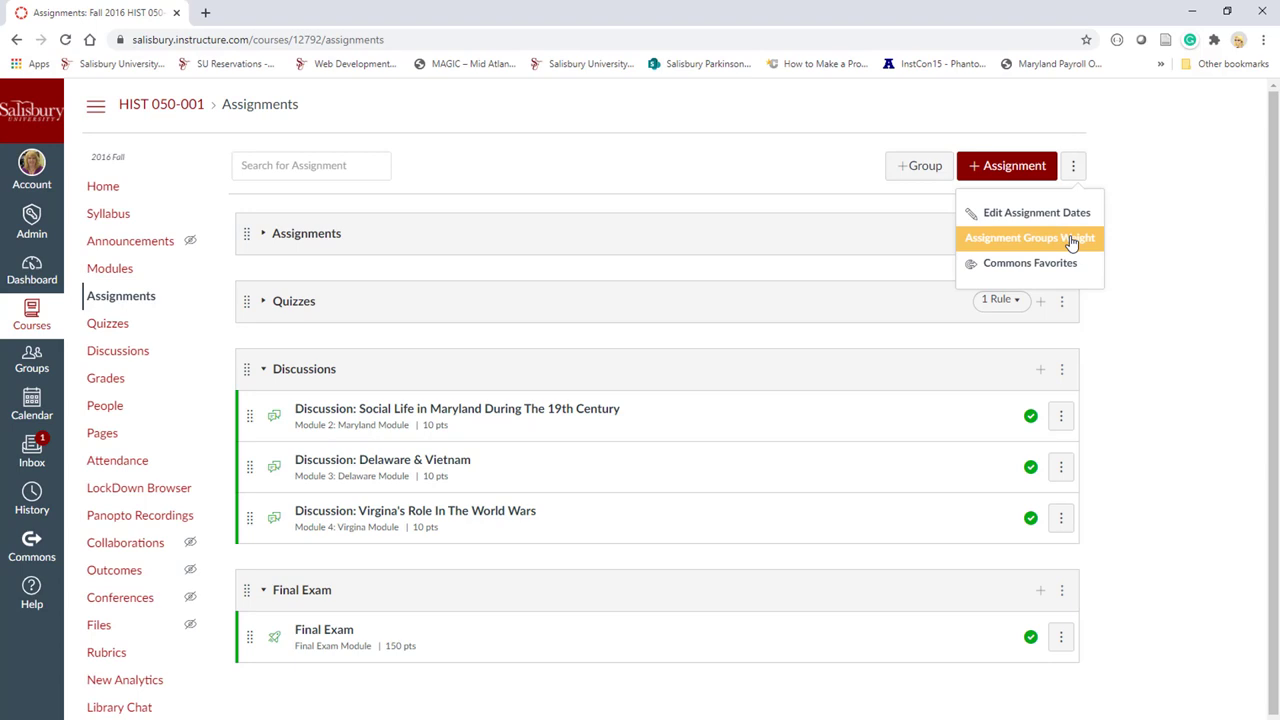
pyautogui.click(1029, 238)
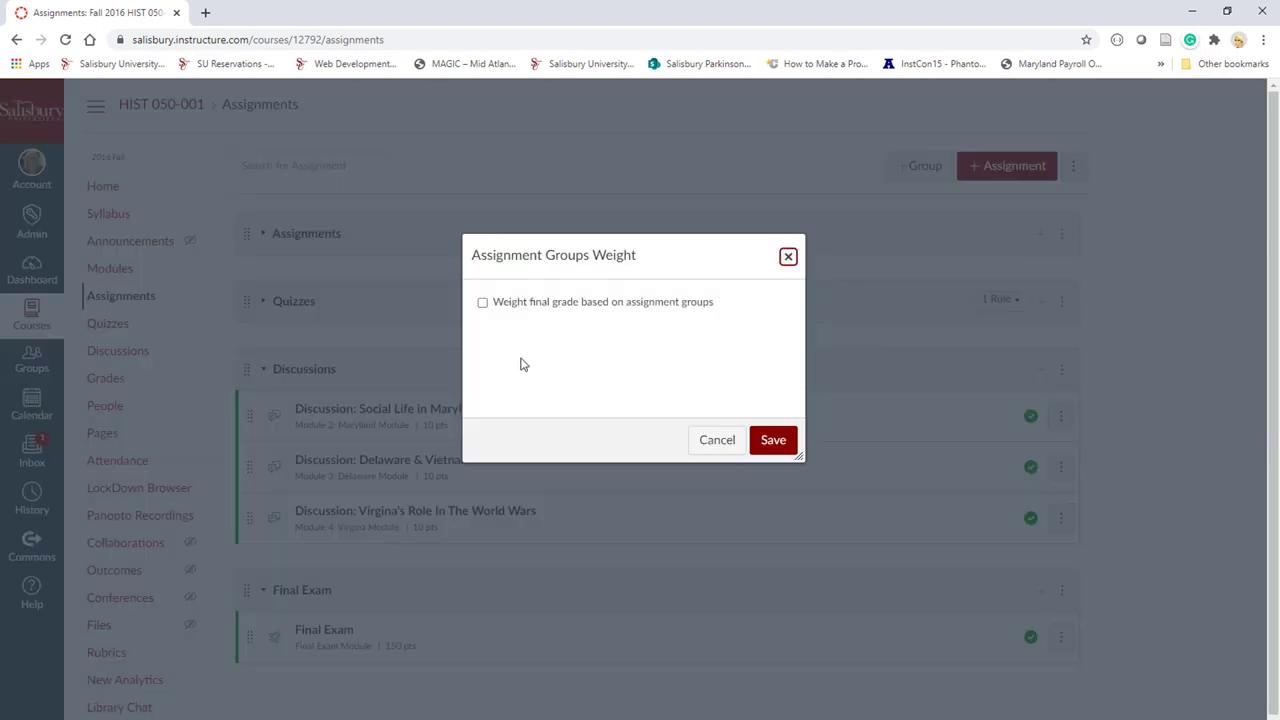
pyautogui.click(483, 302)
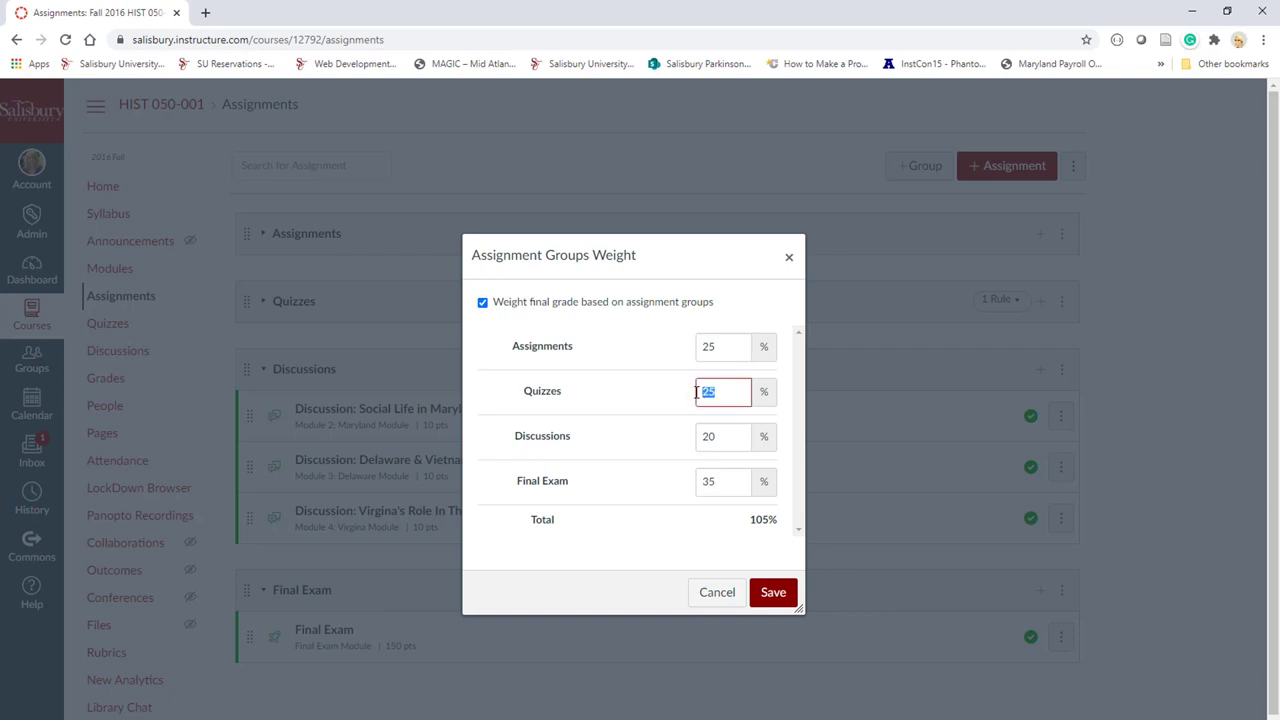
pyautogui.write('2')
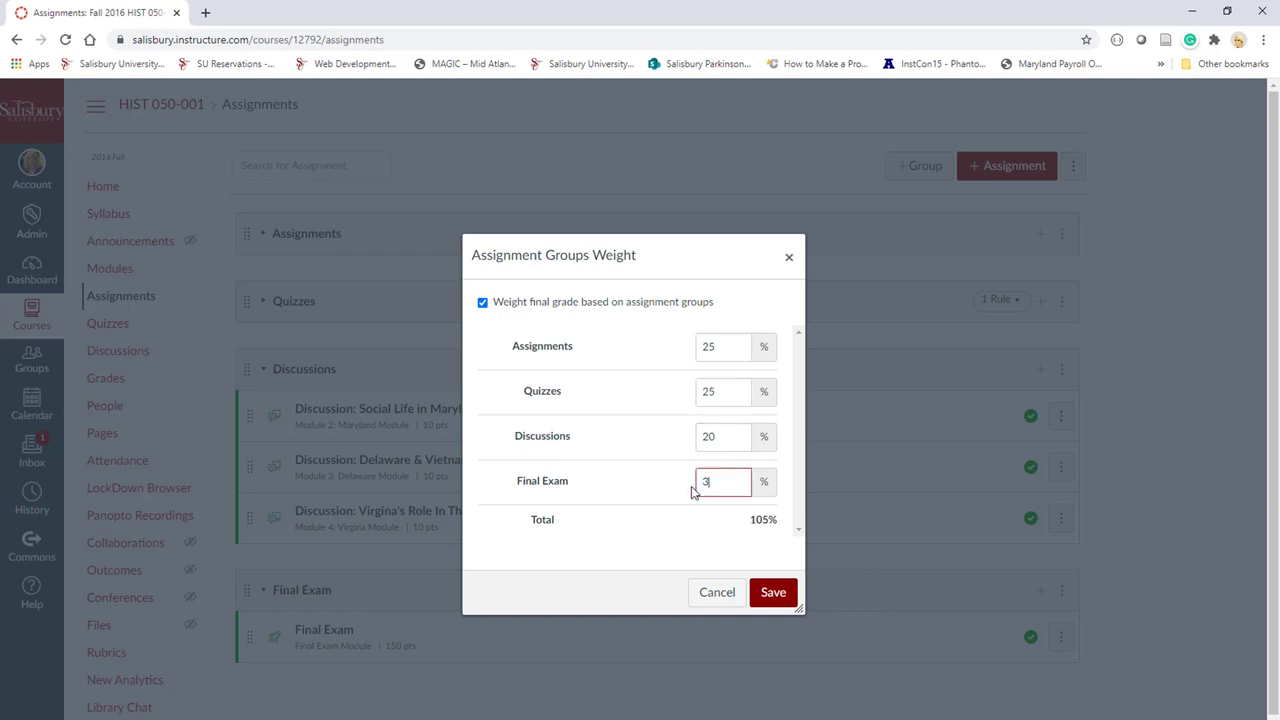
pyautogui.write('0')
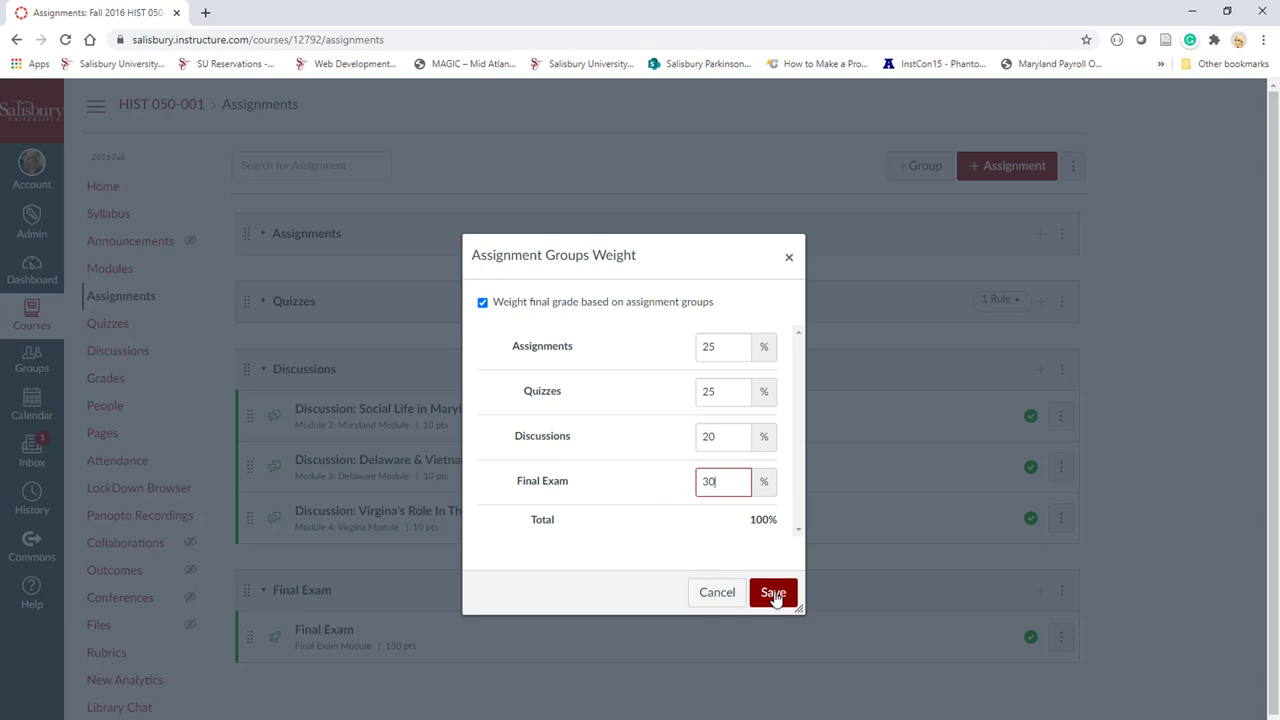
pyautogui.click(772, 592)
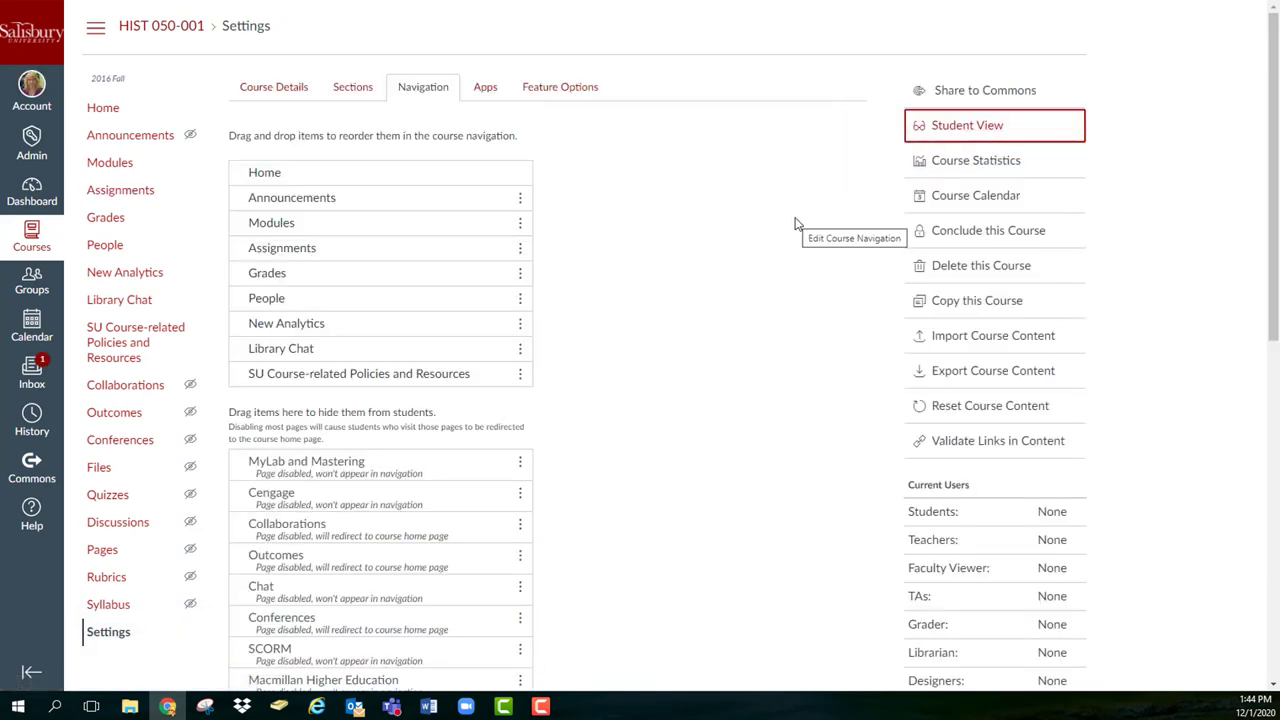
# - Enter Student View from the course Settings sidebar
pyautogui.click(994, 125)
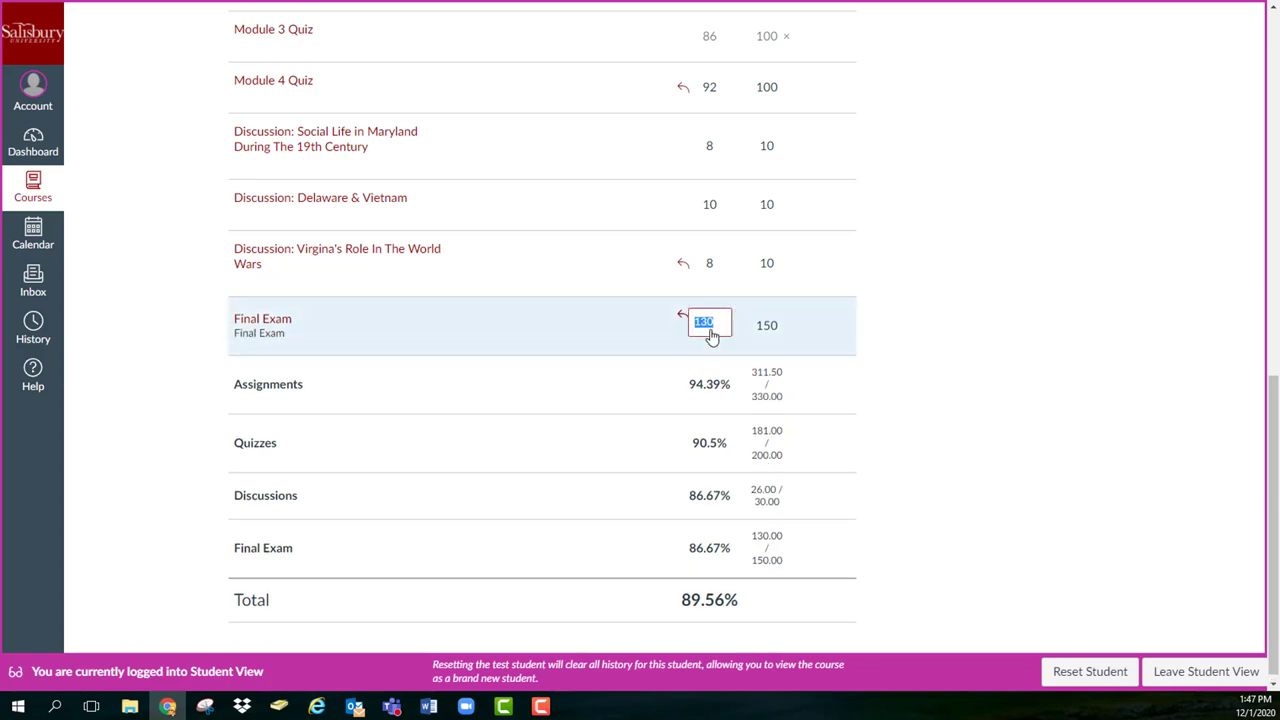
# - Enter what-if scores of 135 and 10, then scroll up to the group weights
pyautogui.write('135')
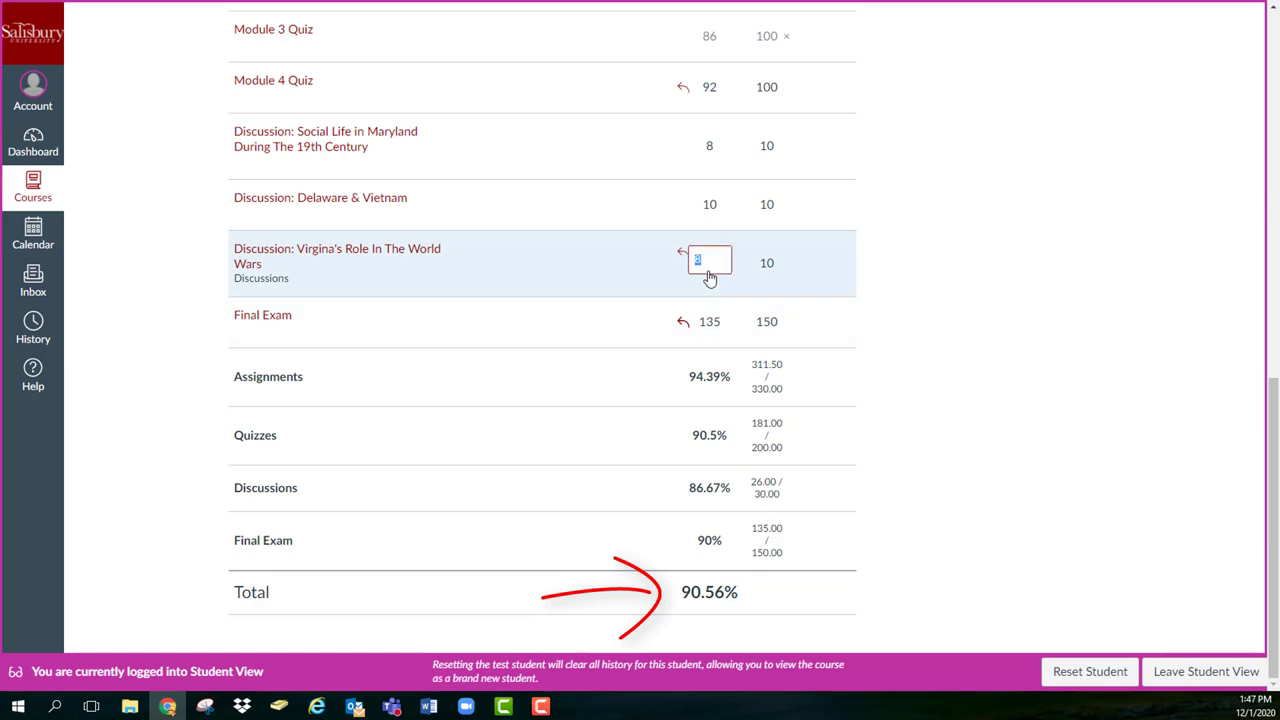
pyautogui.write('10')
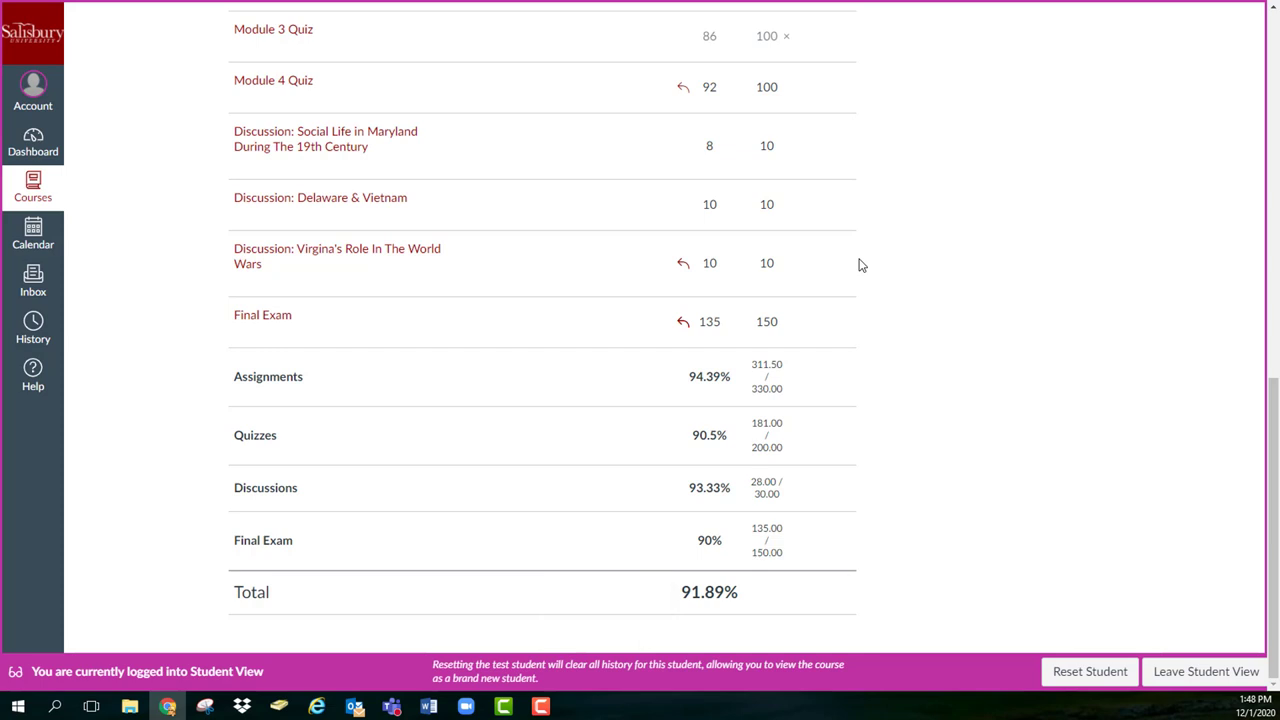
pyautogui.moveTo(589, 280)
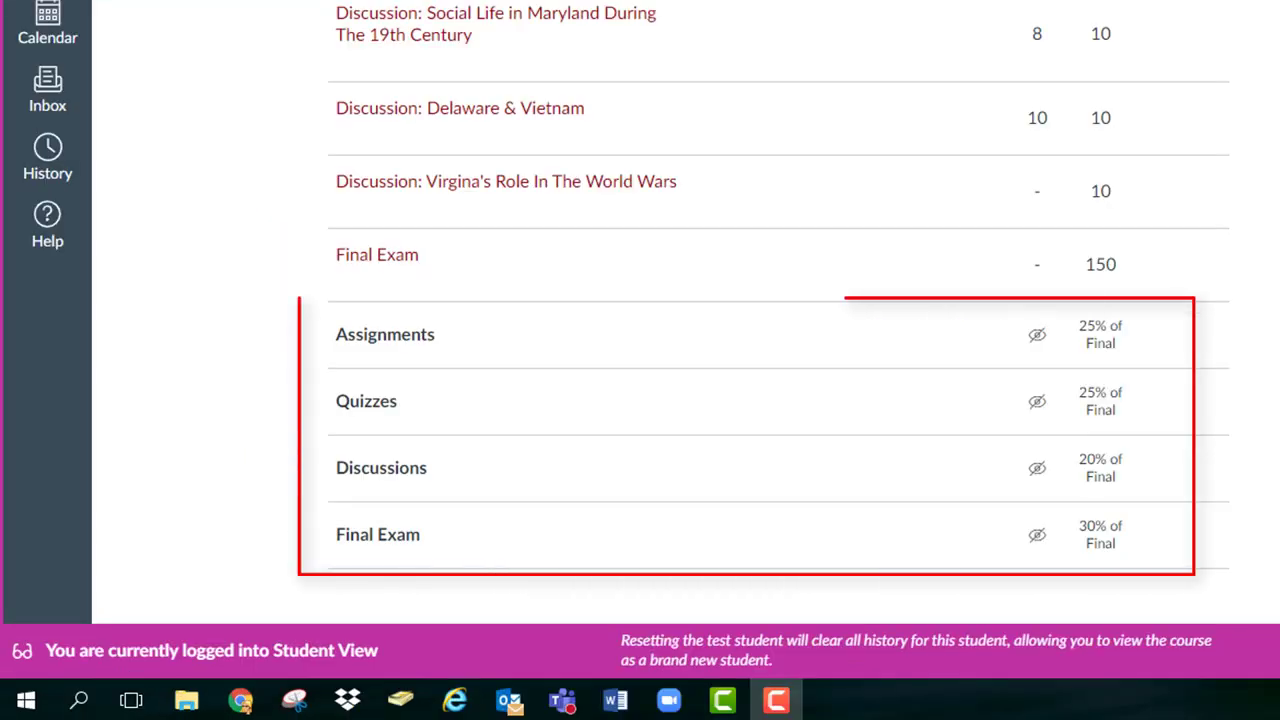
pyautogui.scroll(3)
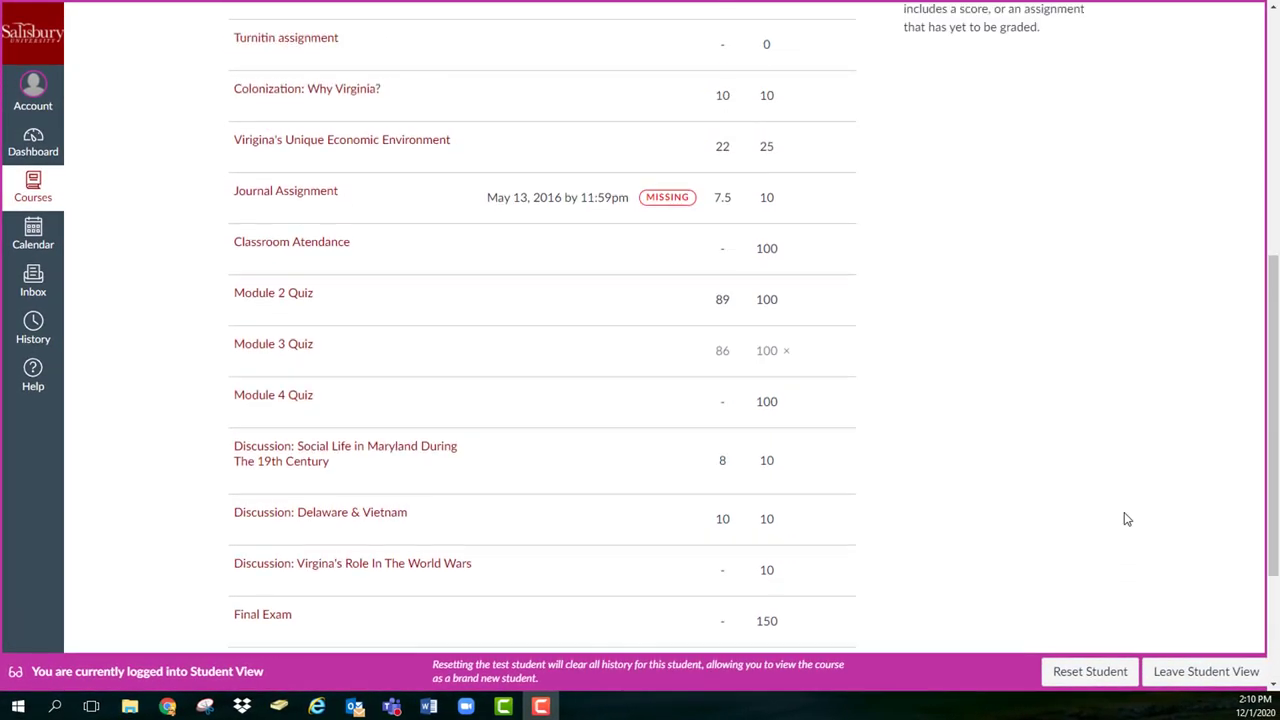
pyautogui.scroll(3)
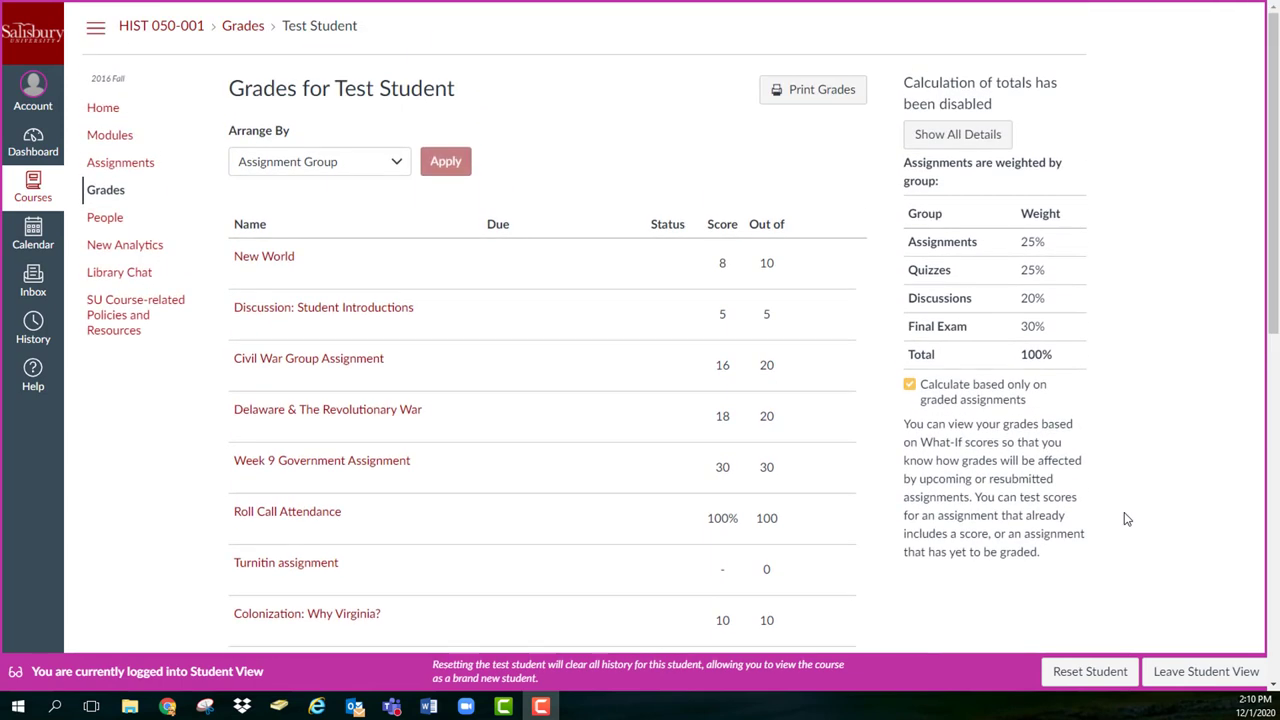
pyautogui.moveTo(1149, 429)
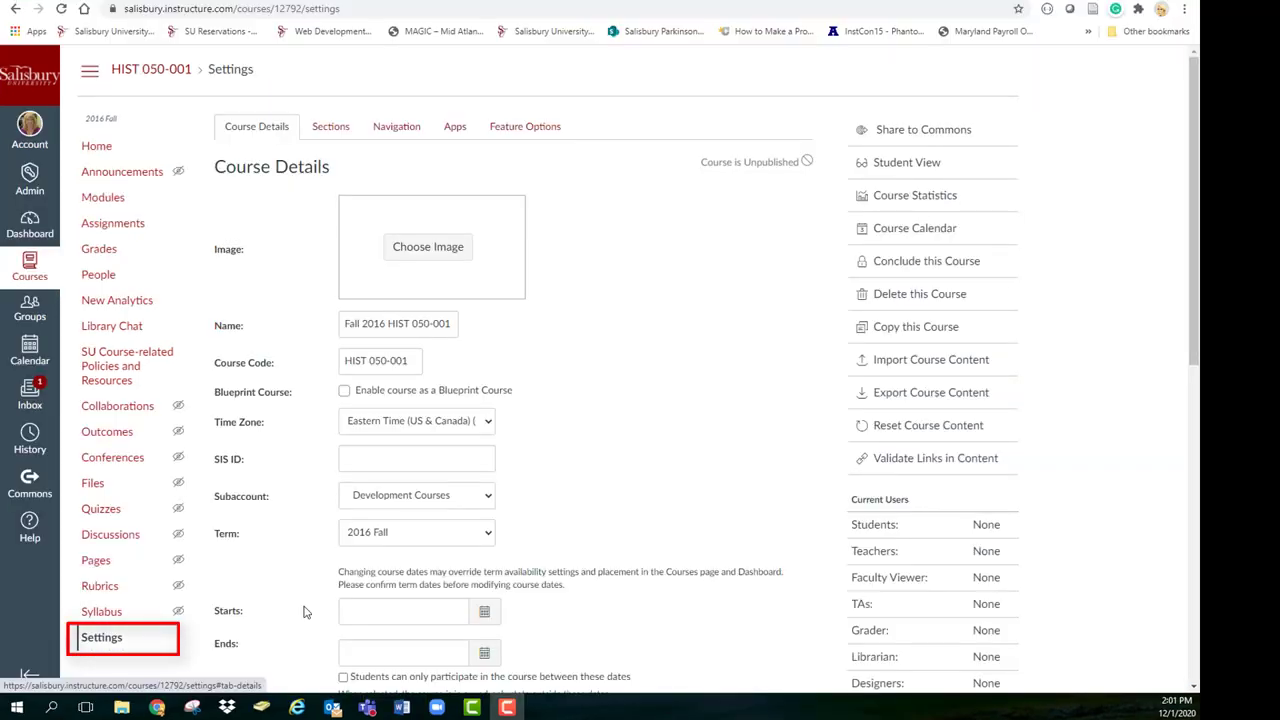
# - Tick 'Hide totals in student grades summary' in more options and update course details
pyautogui.scroll(-3)
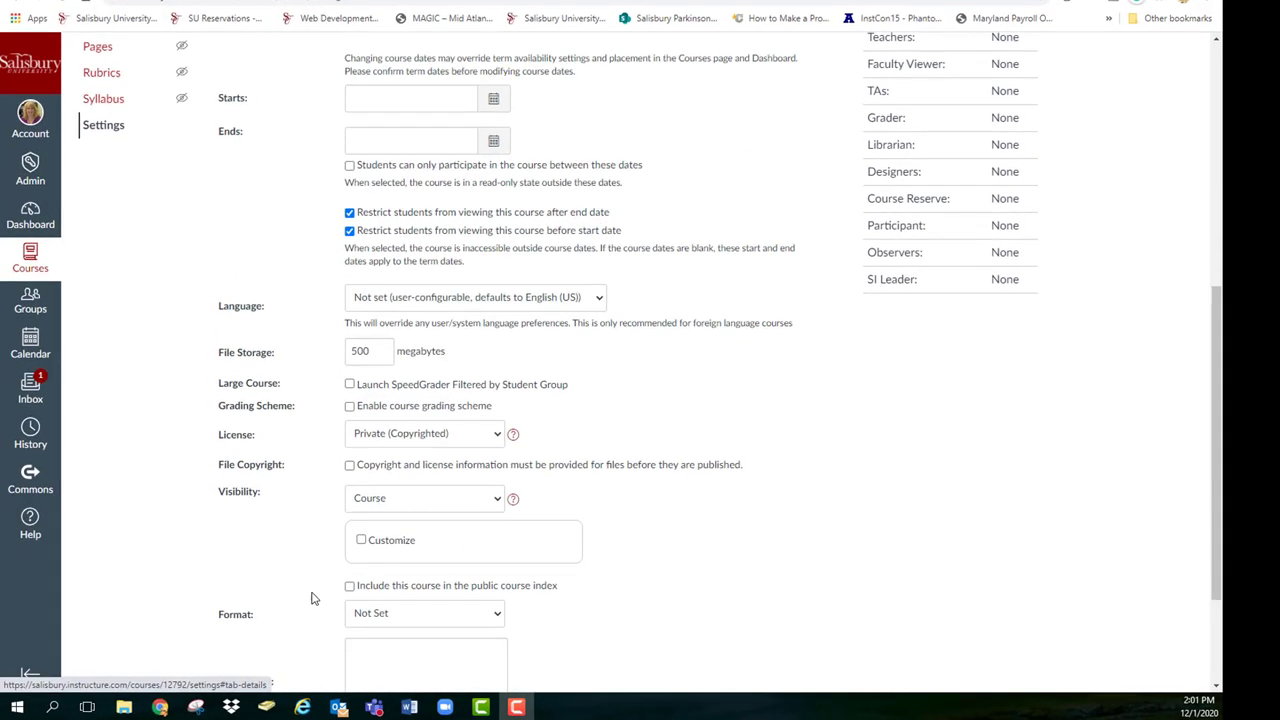
pyautogui.scroll(-3)
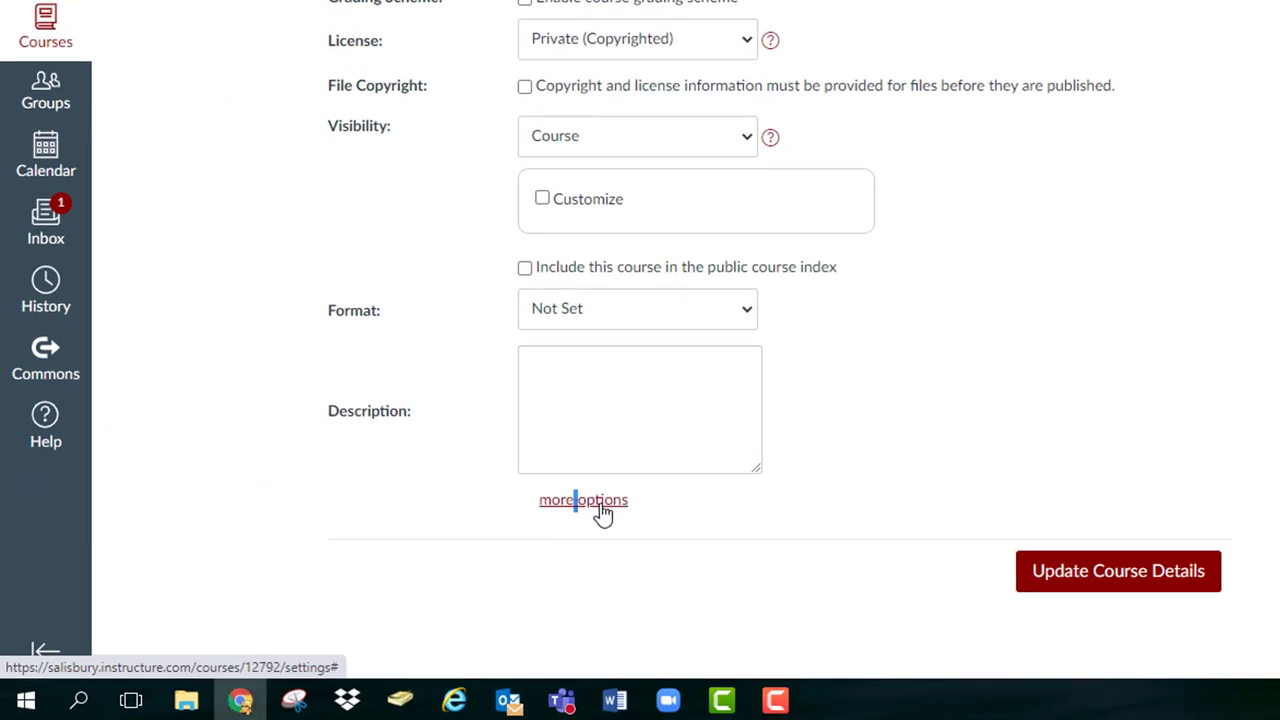
pyautogui.click(583, 499)
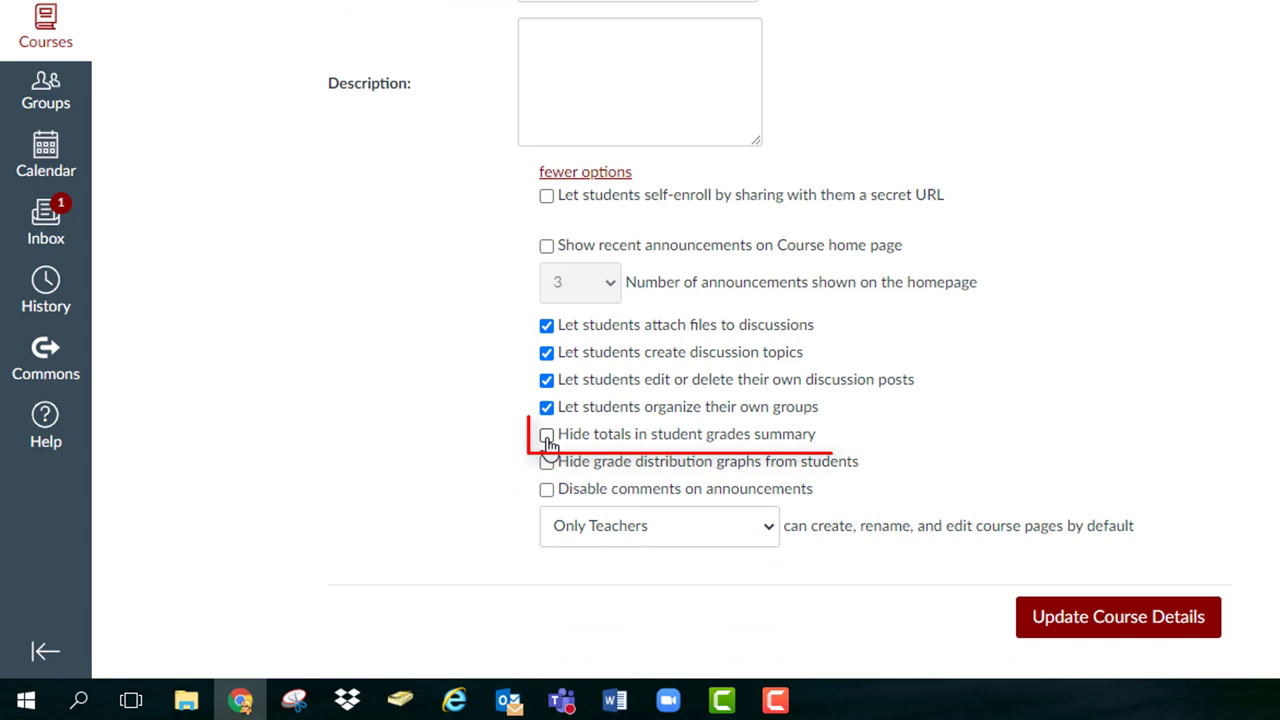
pyautogui.click(546, 433)
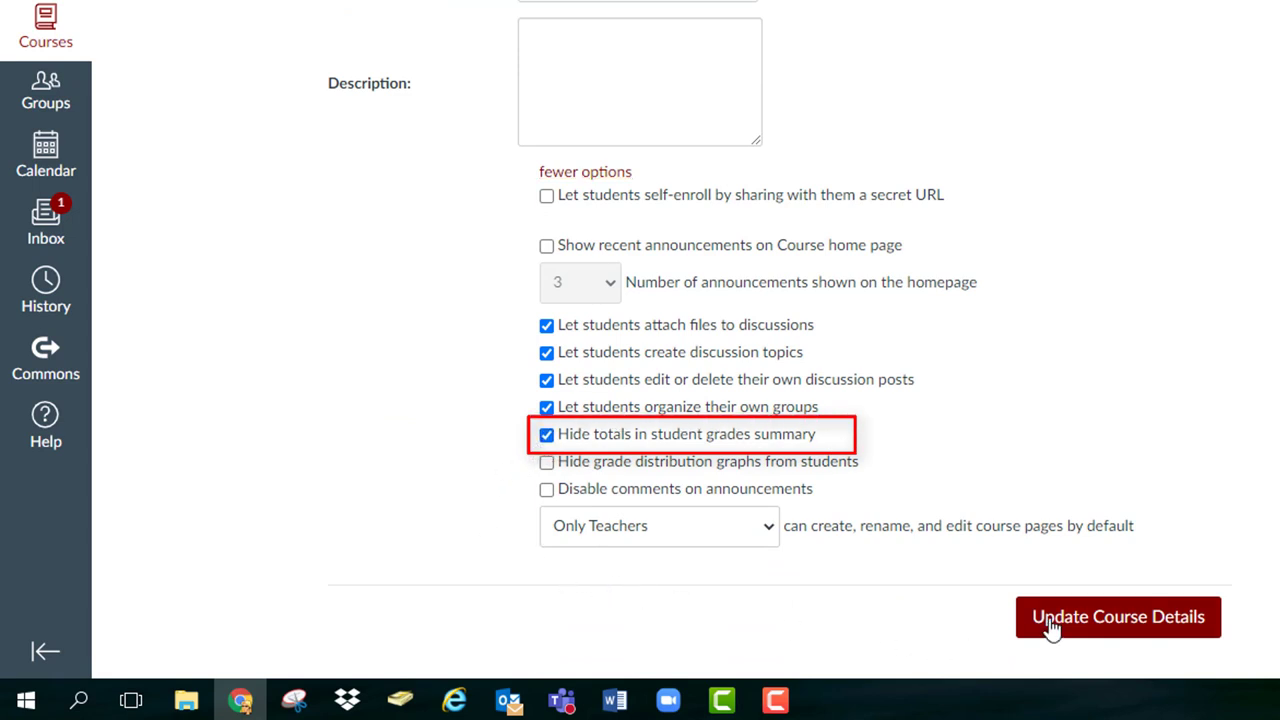
pyautogui.click(1117, 616)
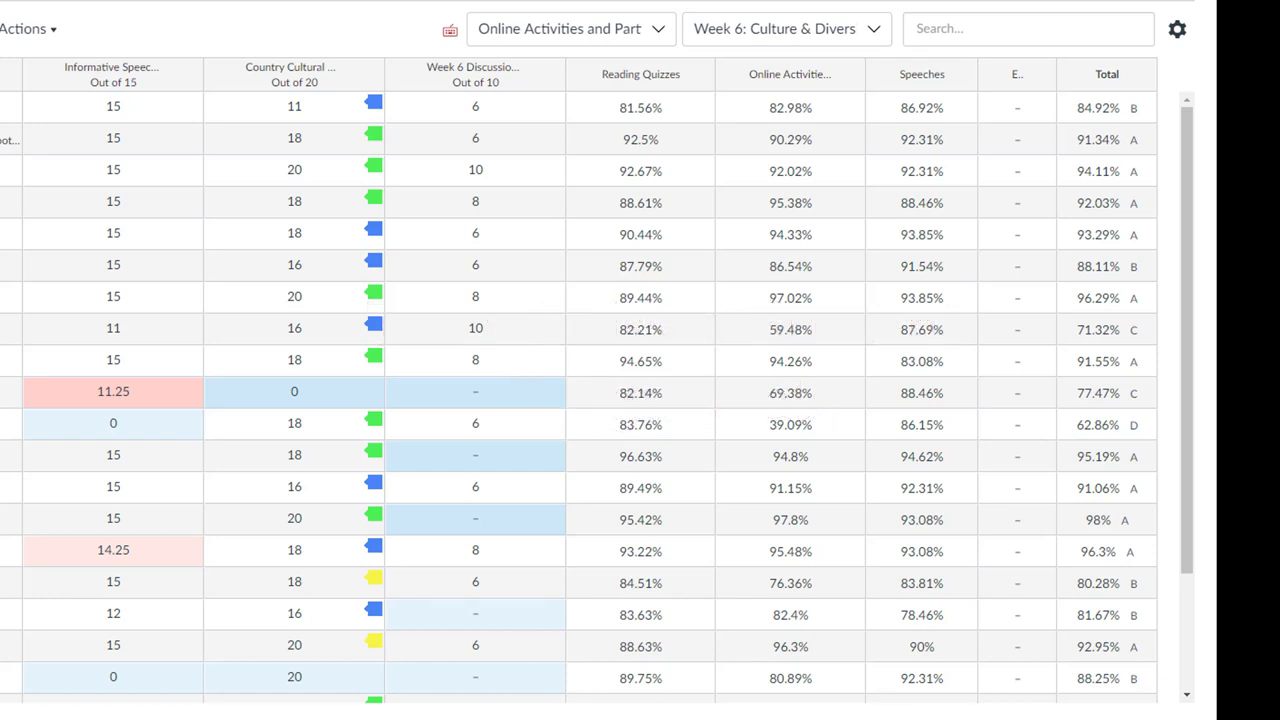
pyautogui.click(475, 392)
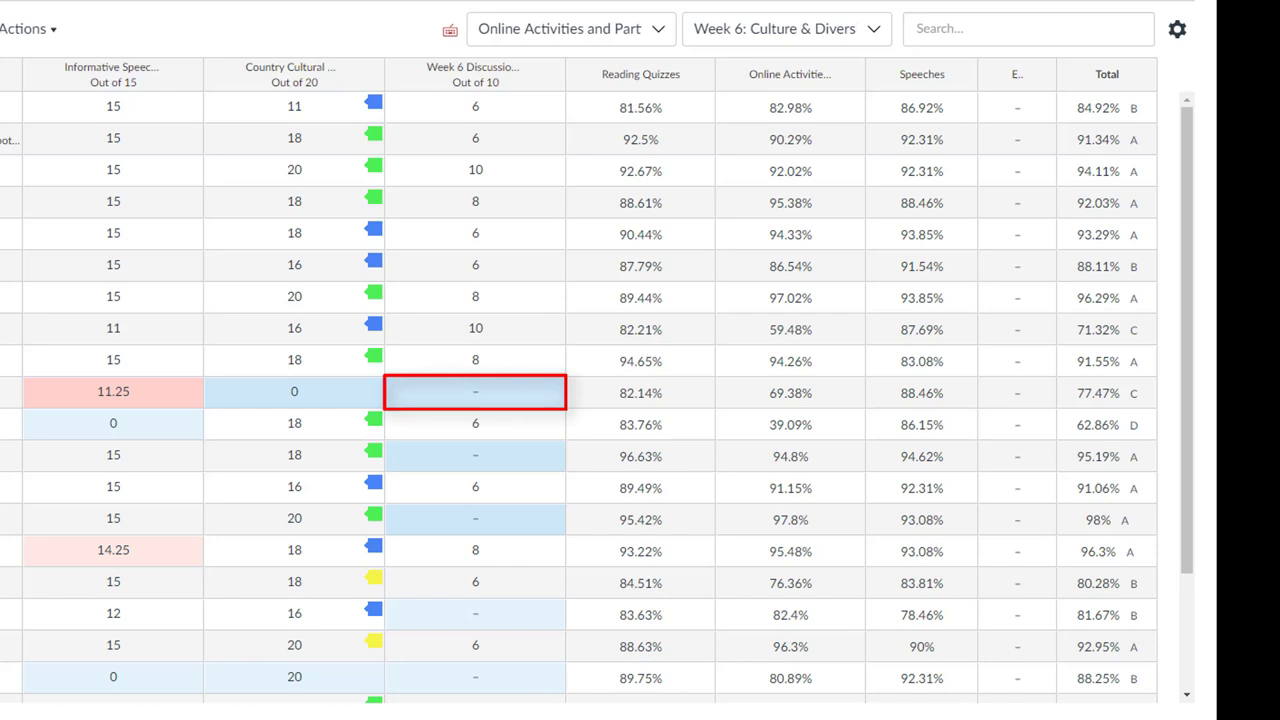
pyautogui.click(475, 456)
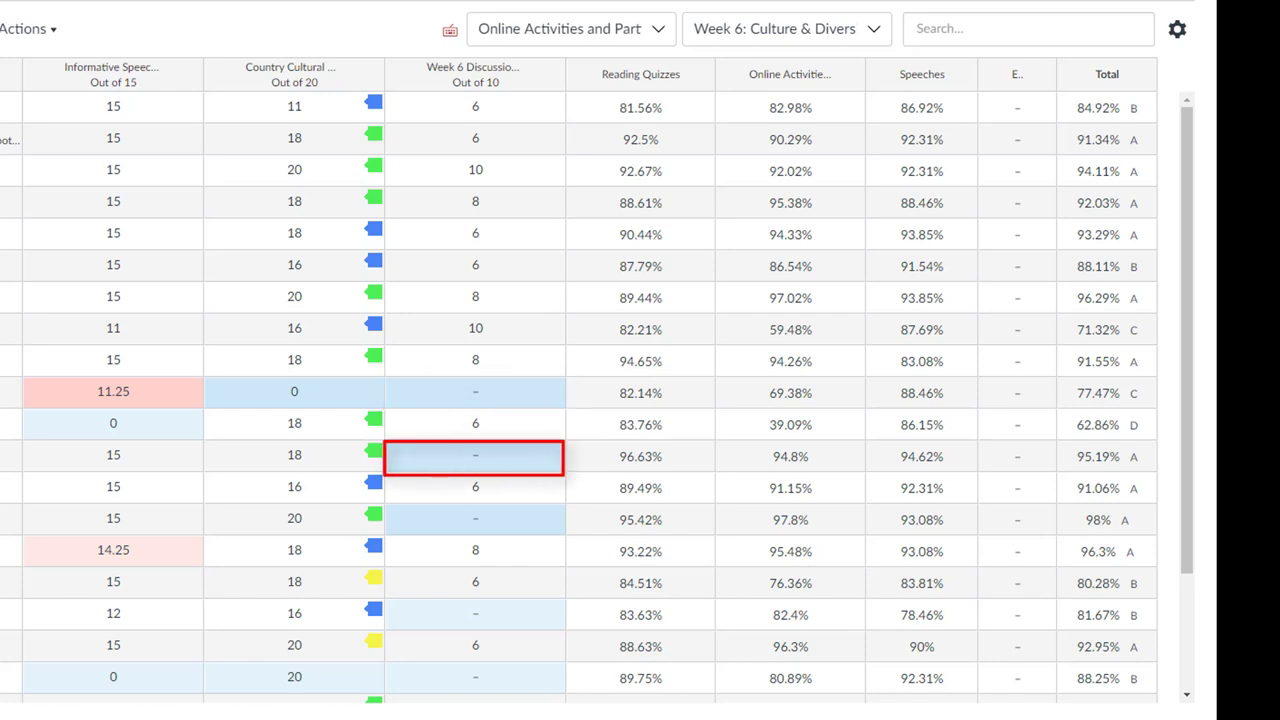
pyautogui.click(475, 456)
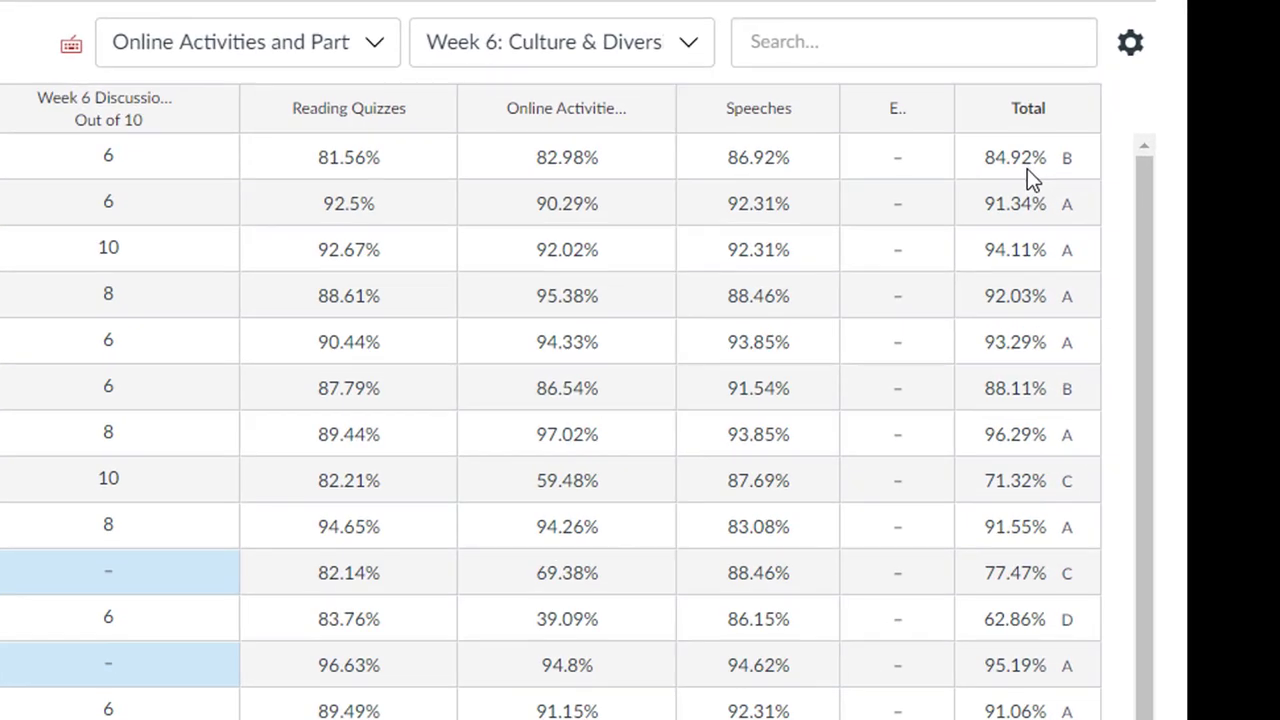
pyautogui.moveTo(1015, 157)
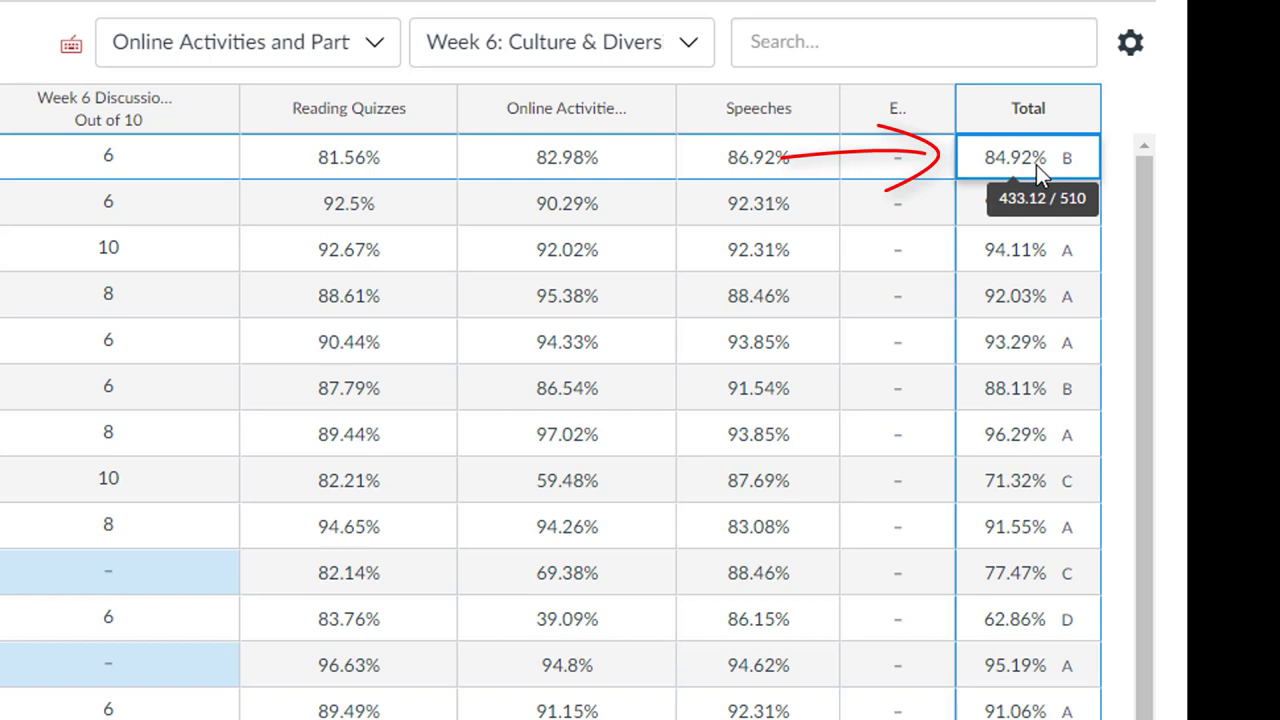
pyautogui.moveTo(1050, 175)
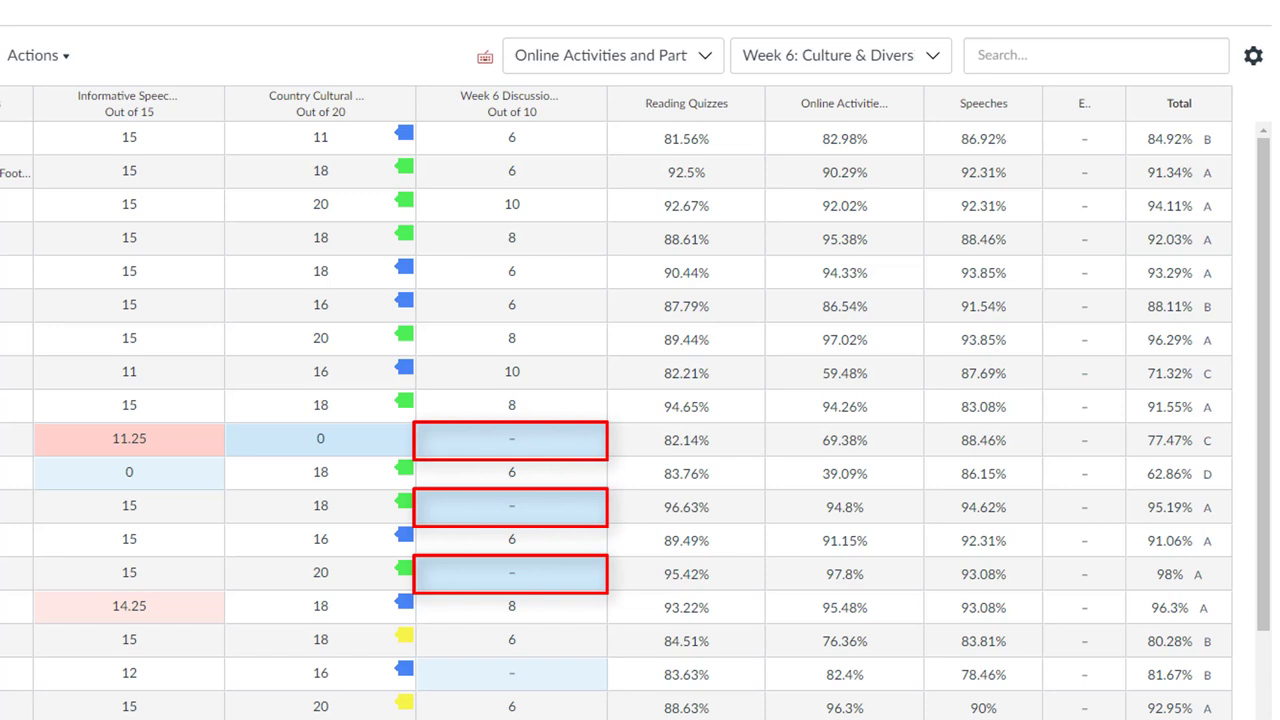
pyautogui.moveTo(650, 351)
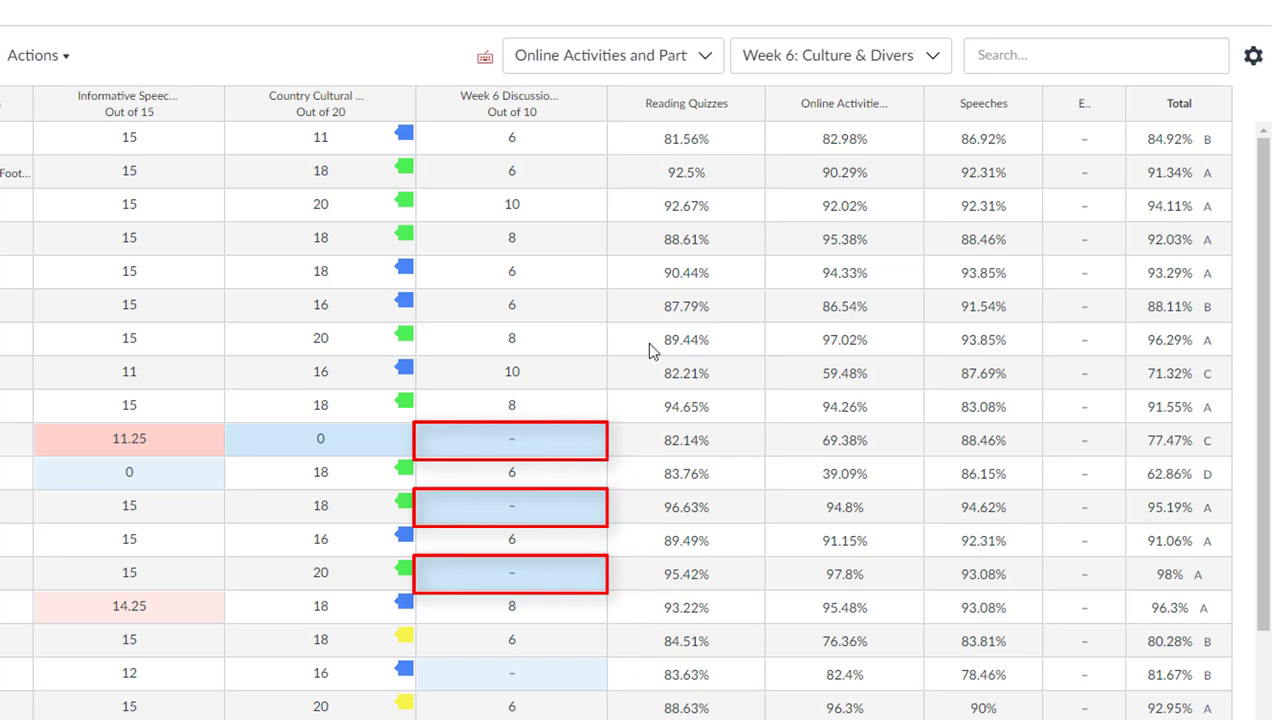
# - Apply a default grade of 0 to ungraded Week 6 Discussion entries and dismiss the notice
pyautogui.click(592, 107)
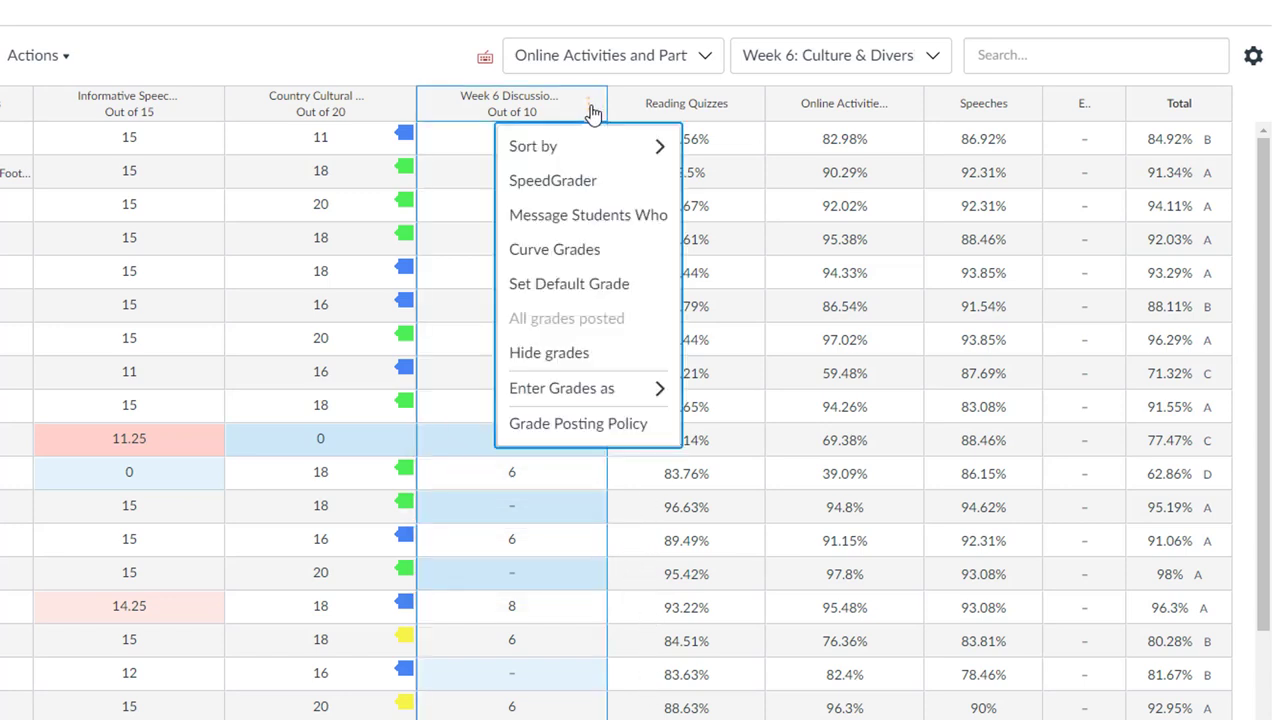
pyautogui.click(569, 283)
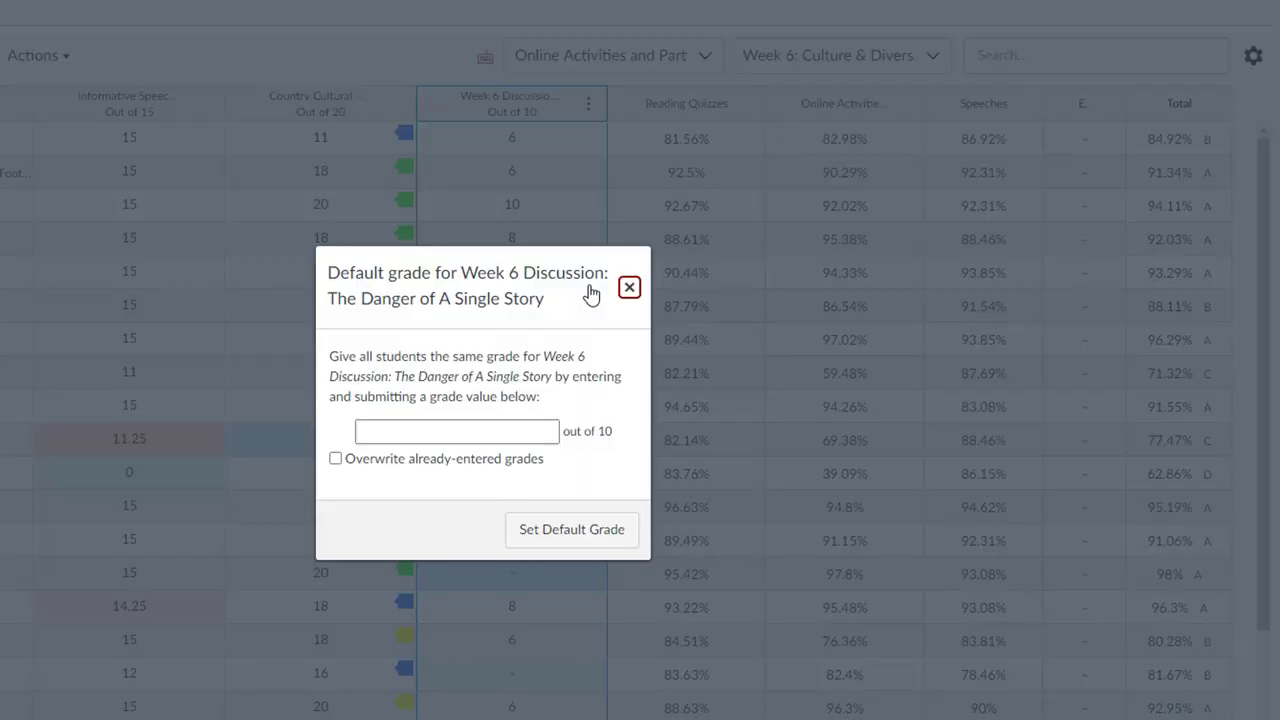
pyautogui.click(456, 431)
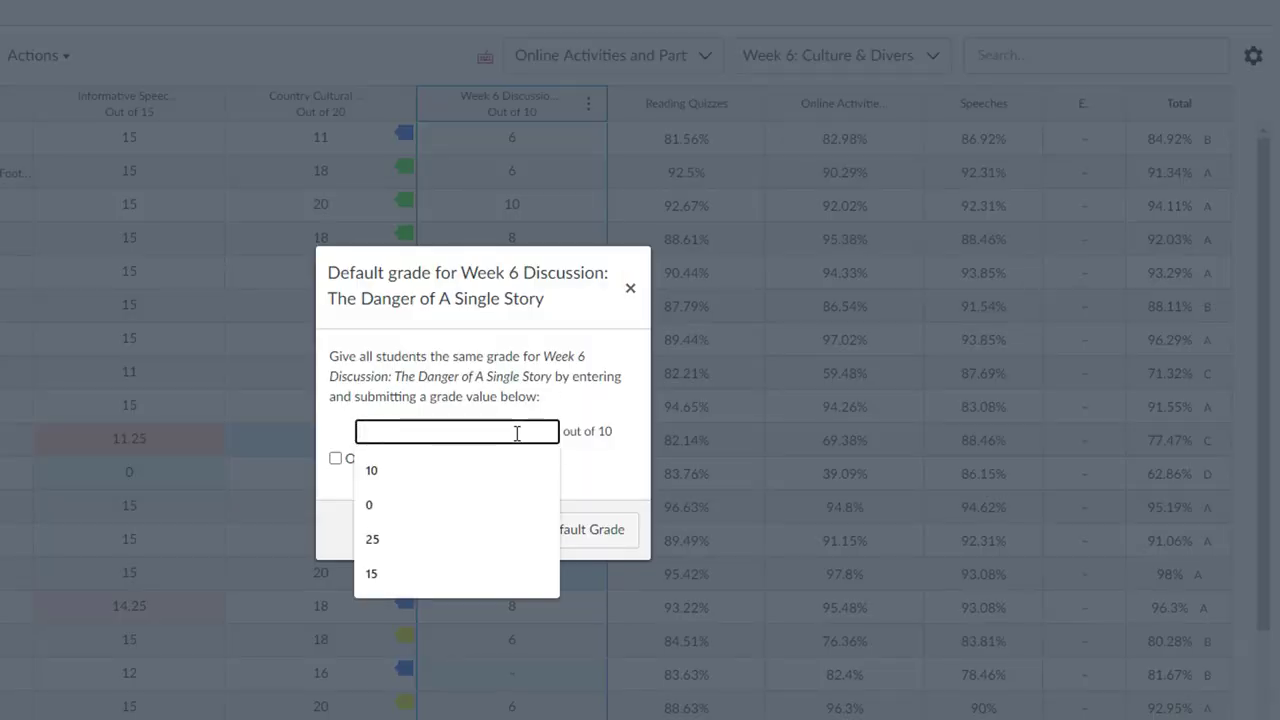
pyautogui.click(369, 504)
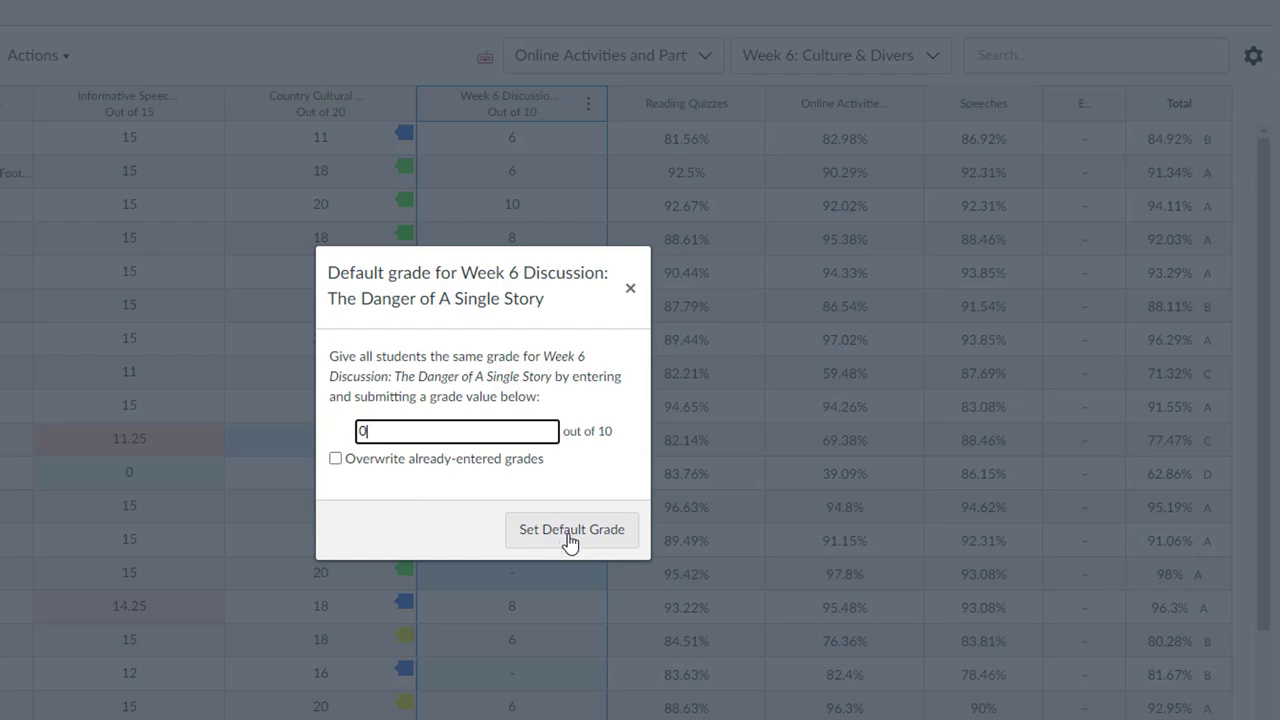
pyautogui.click(571, 529)
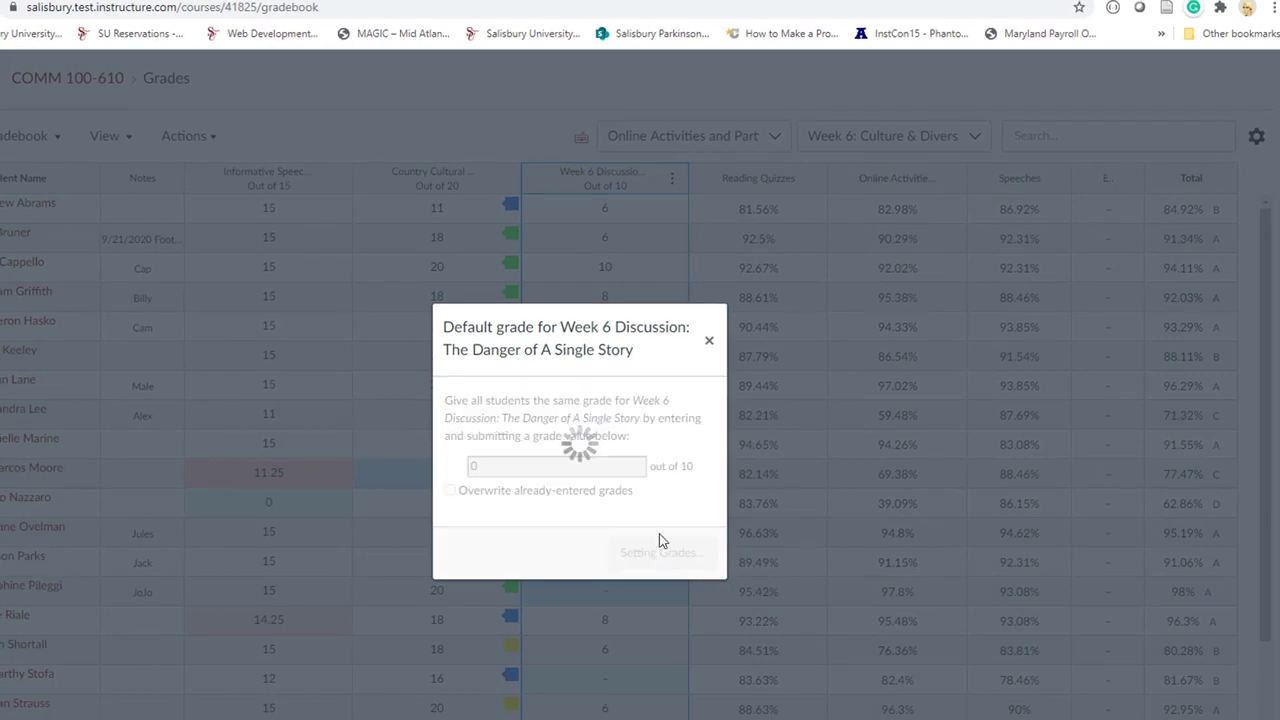
pyautogui.click(661, 552)
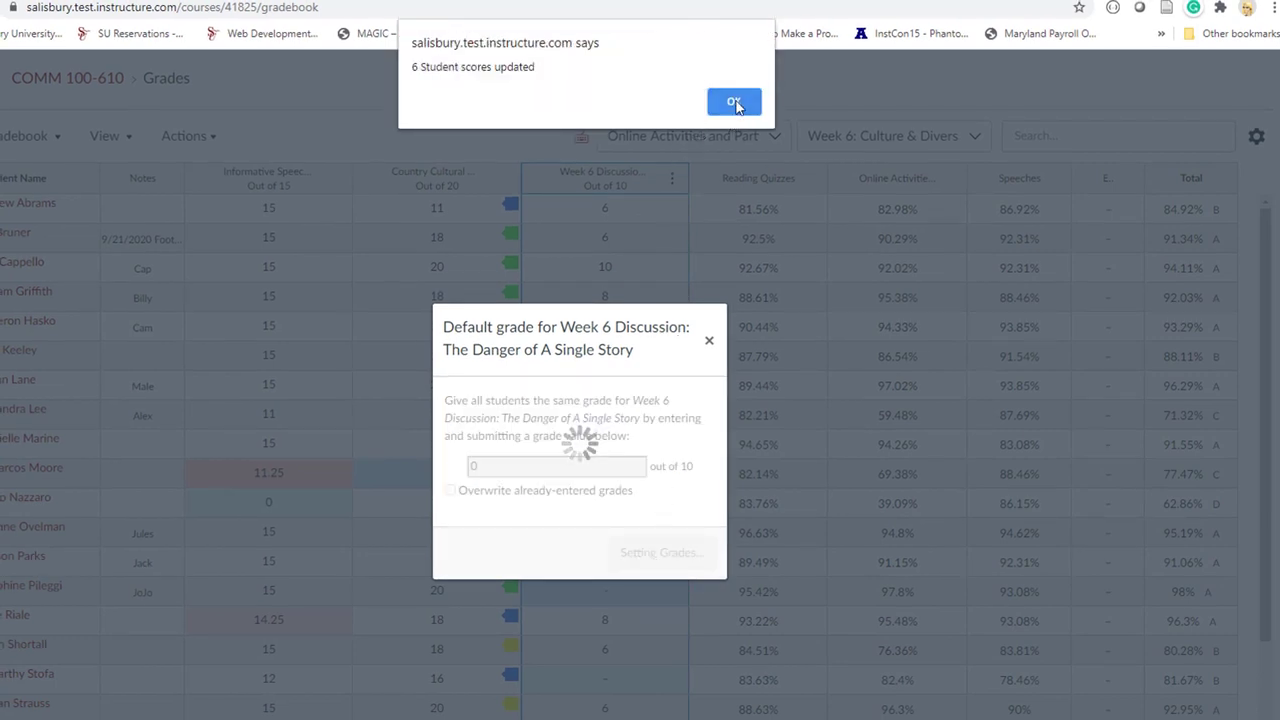
pyautogui.click(734, 102)
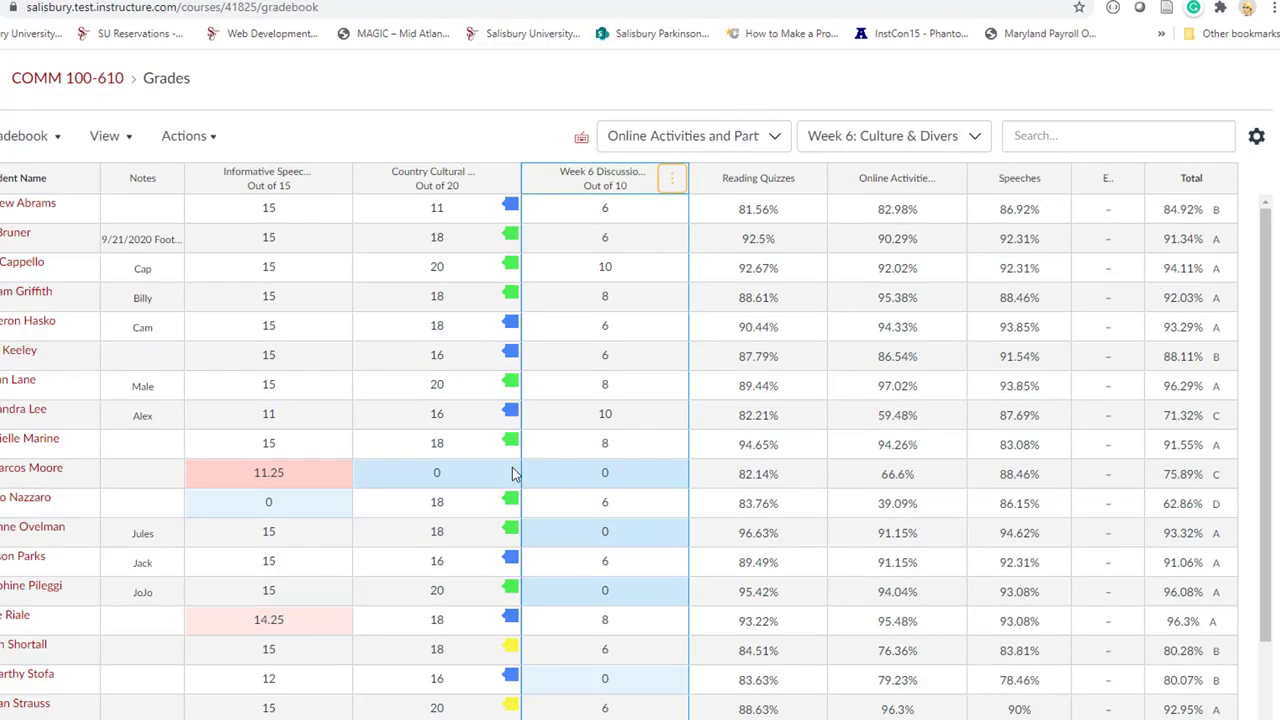
pyautogui.moveTo(435, 482)
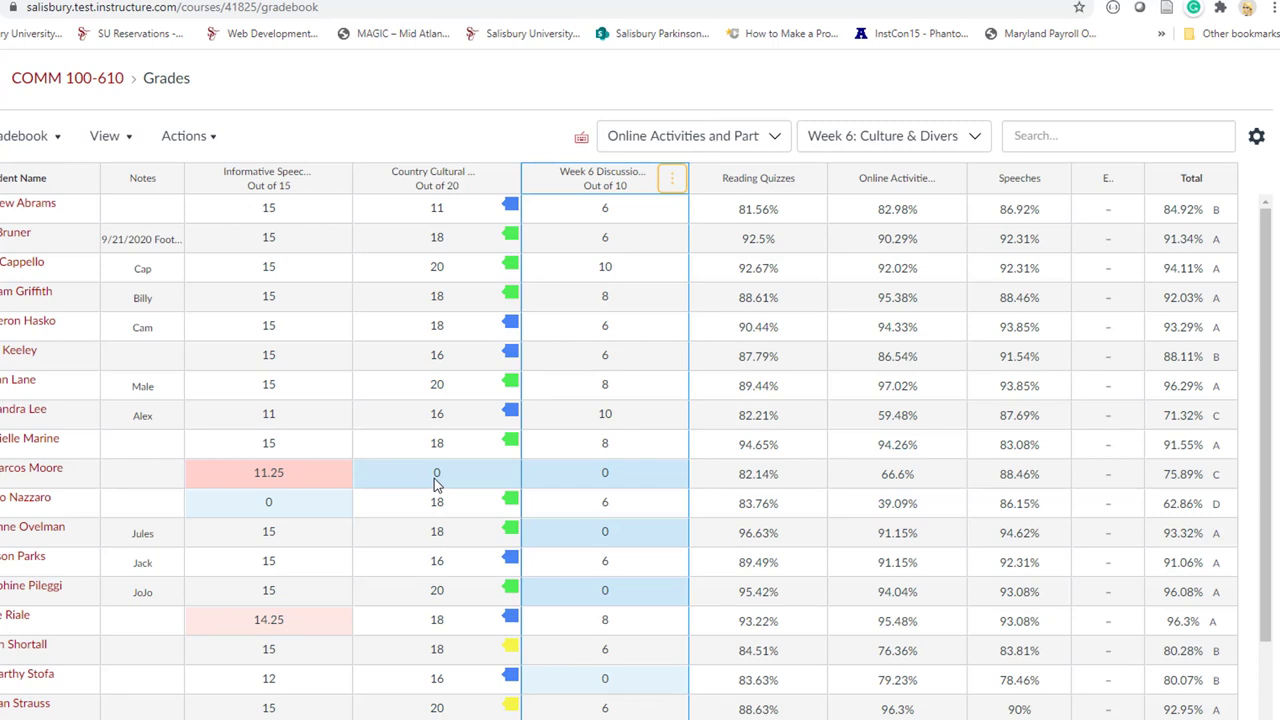
# - Replace the student's 0 Country Cultural score with EX to excuse it
pyautogui.click(436, 473)
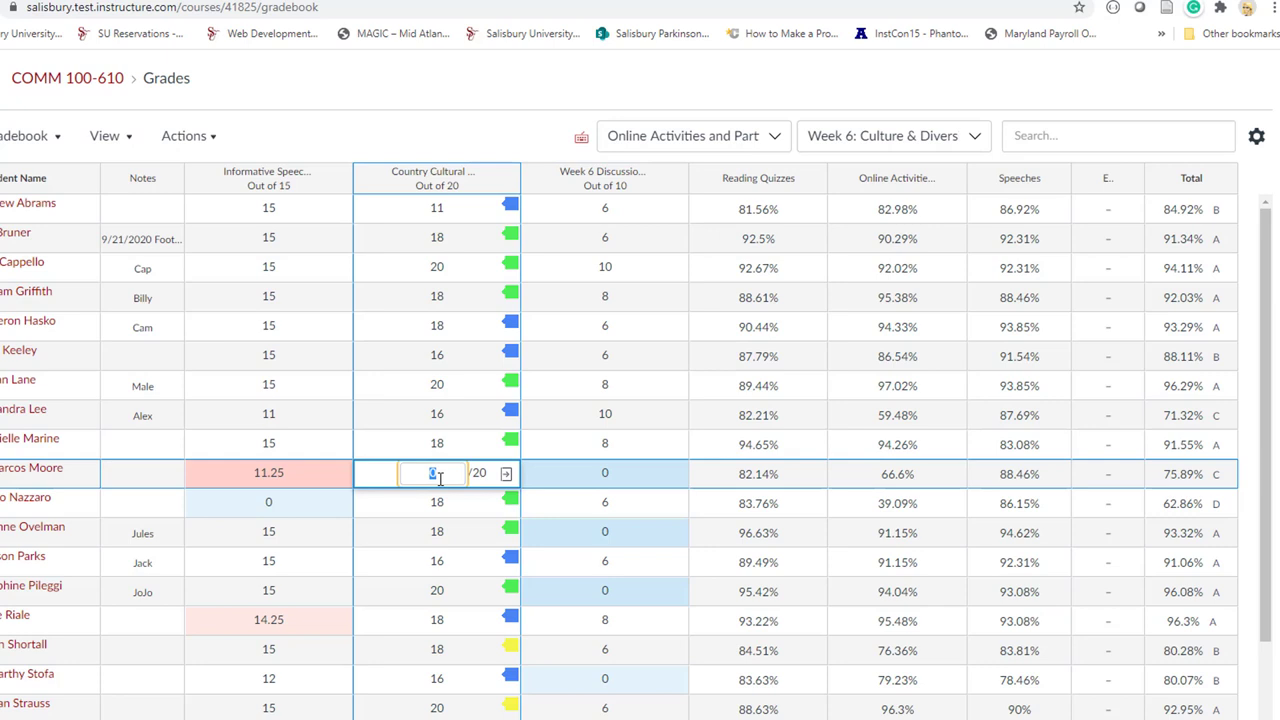
pyautogui.write('EX')
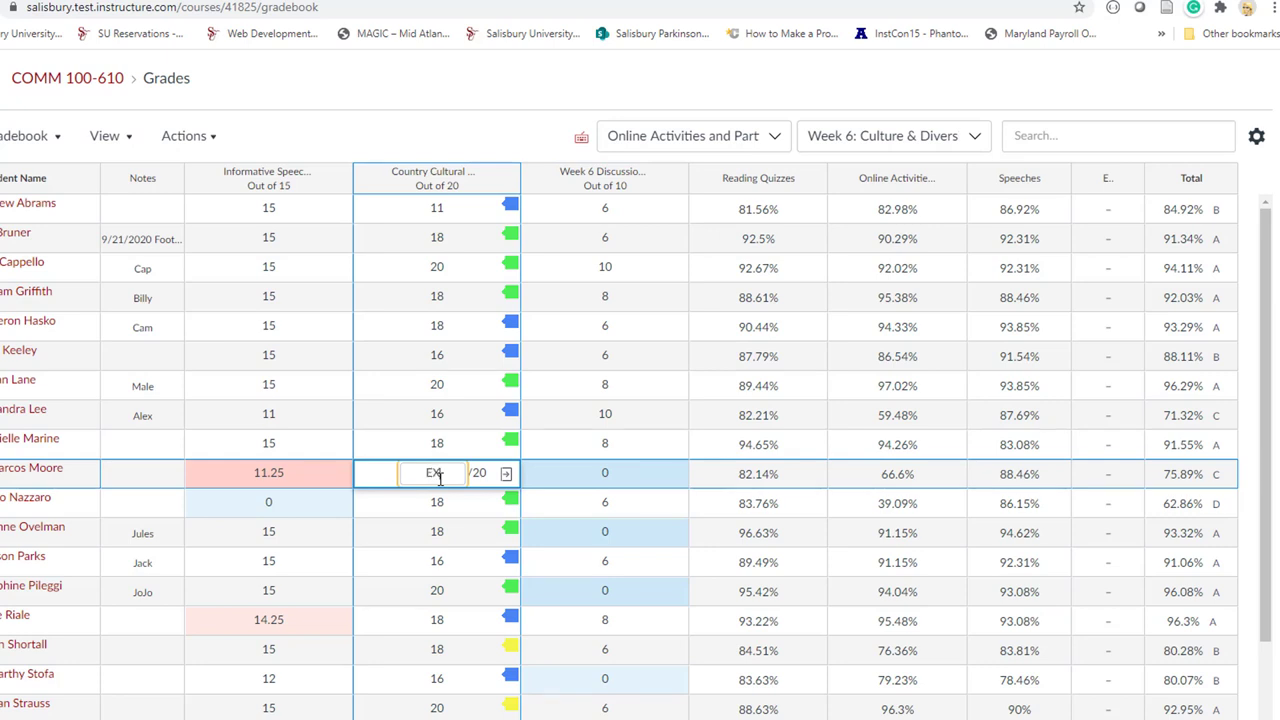
pyautogui.press('enter')
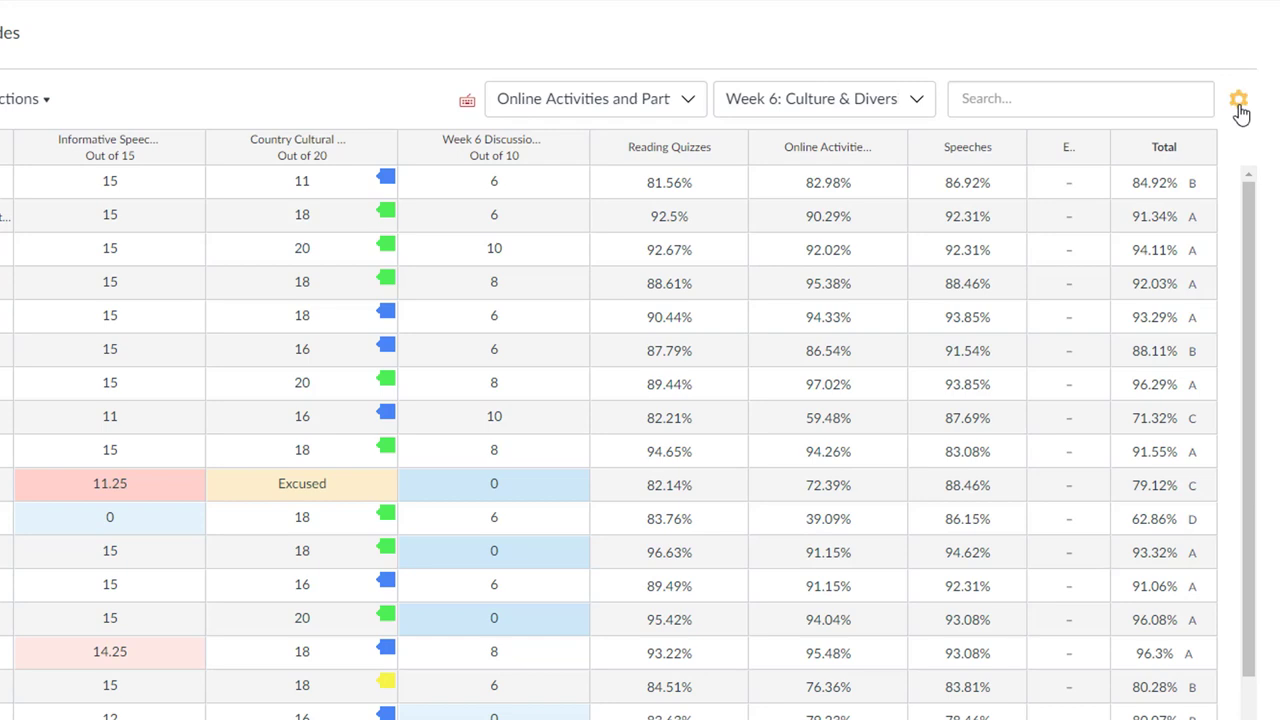
# - Enable 'Allow final grade override' in the gradebook's Advanced settings and save the change
pyautogui.click(1238, 99)
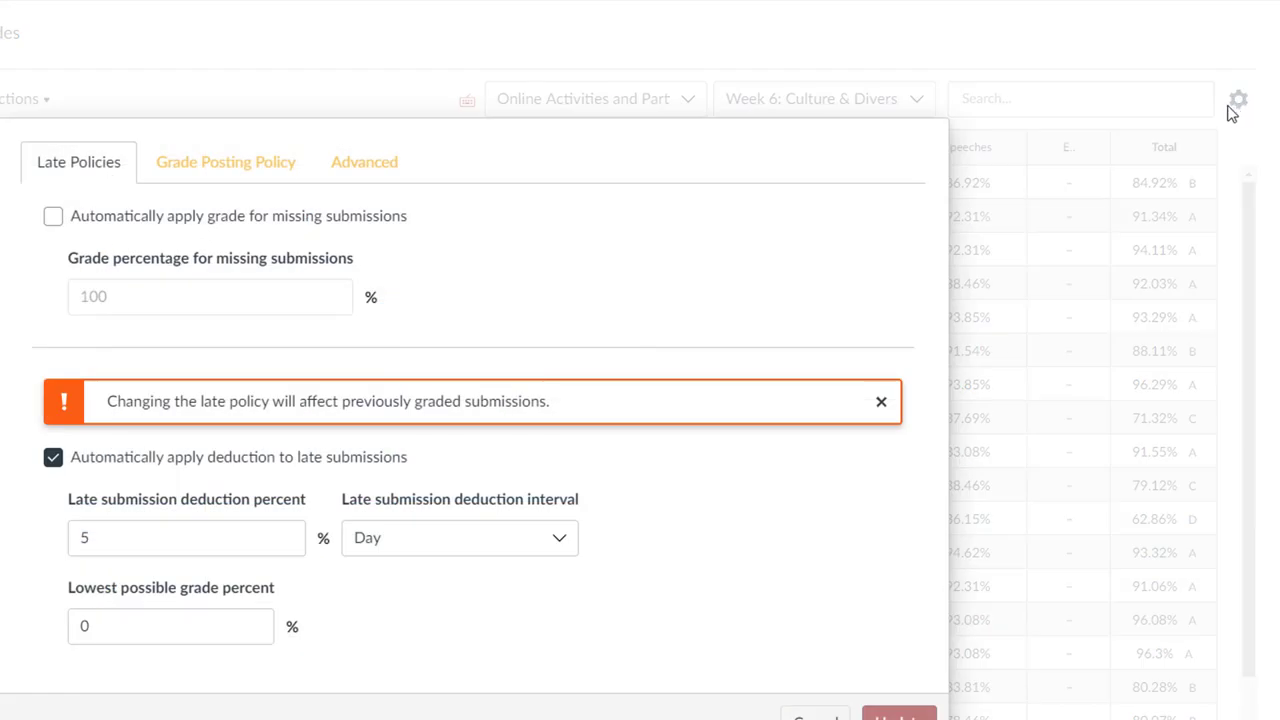
pyautogui.click(364, 162)
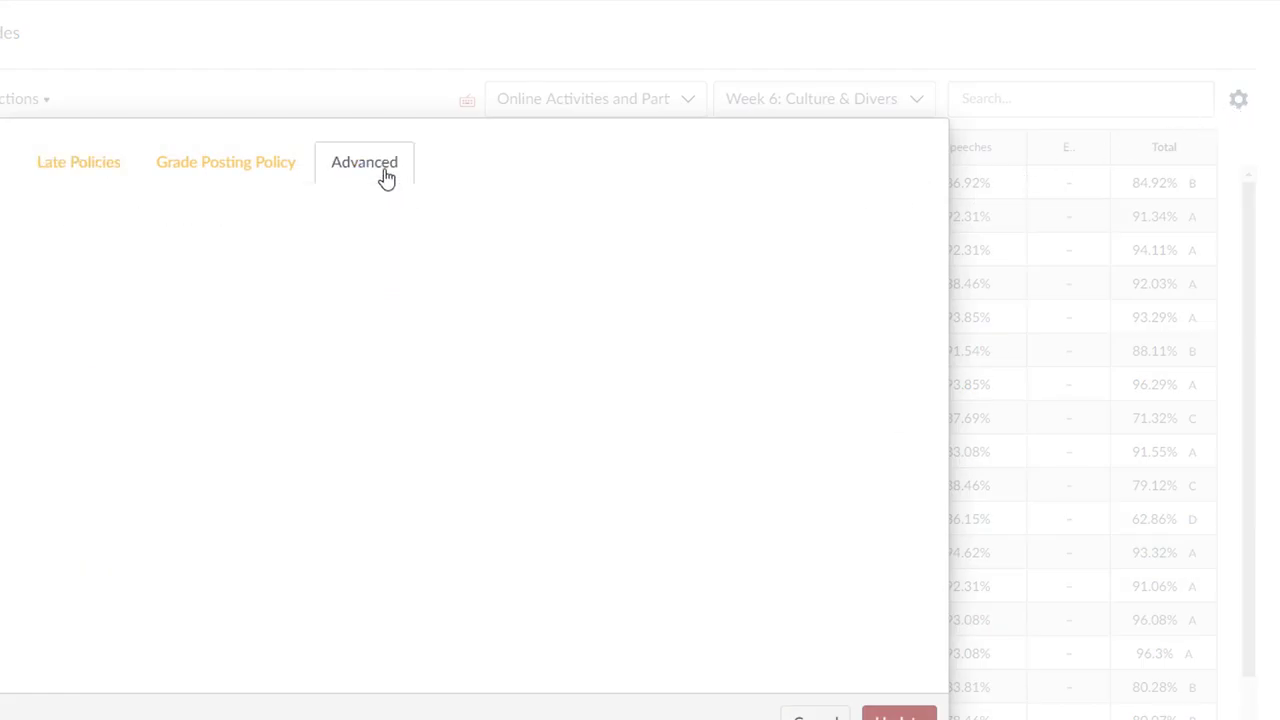
pyautogui.click(364, 162)
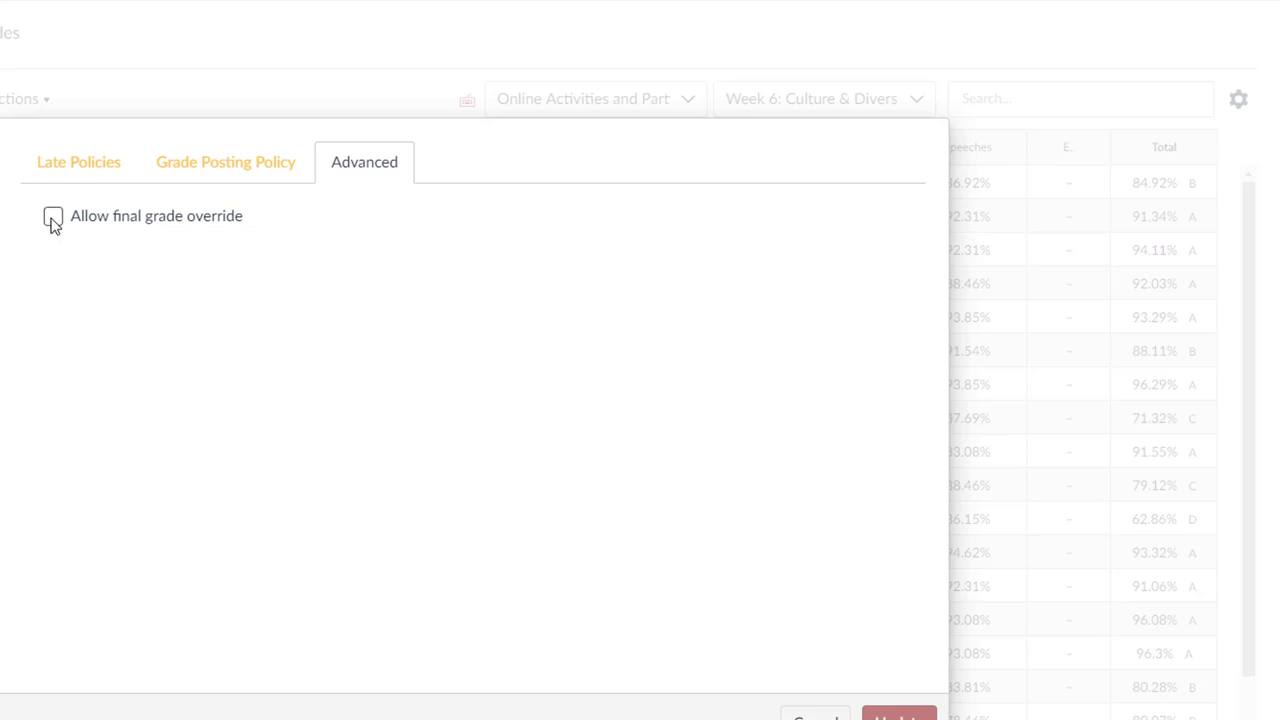
pyautogui.click(53, 216)
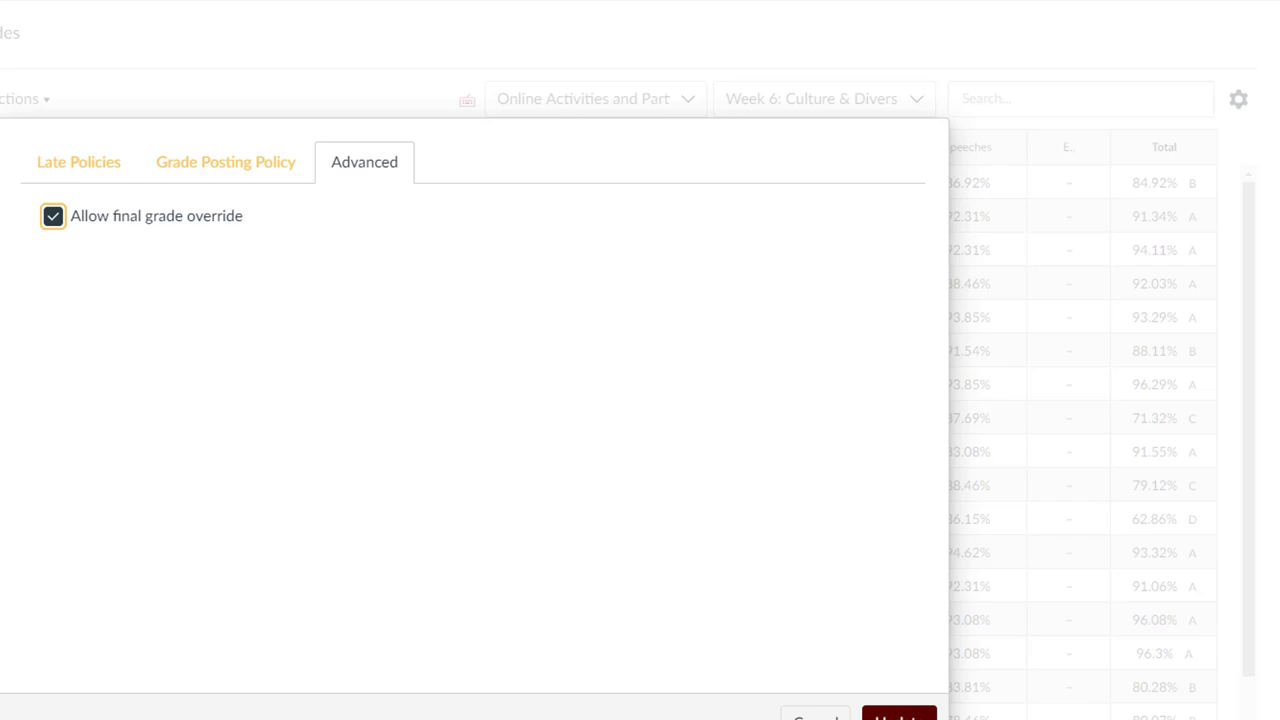
pyautogui.click(898, 715)
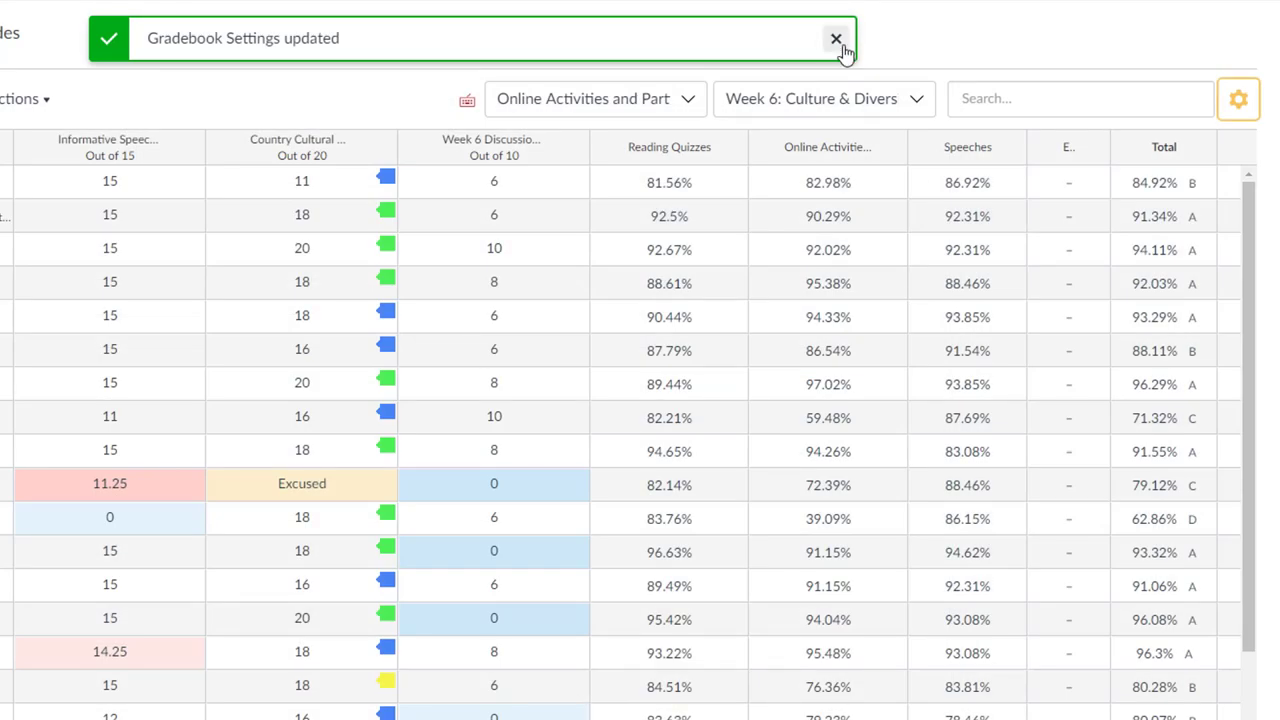
pyautogui.click(836, 39)
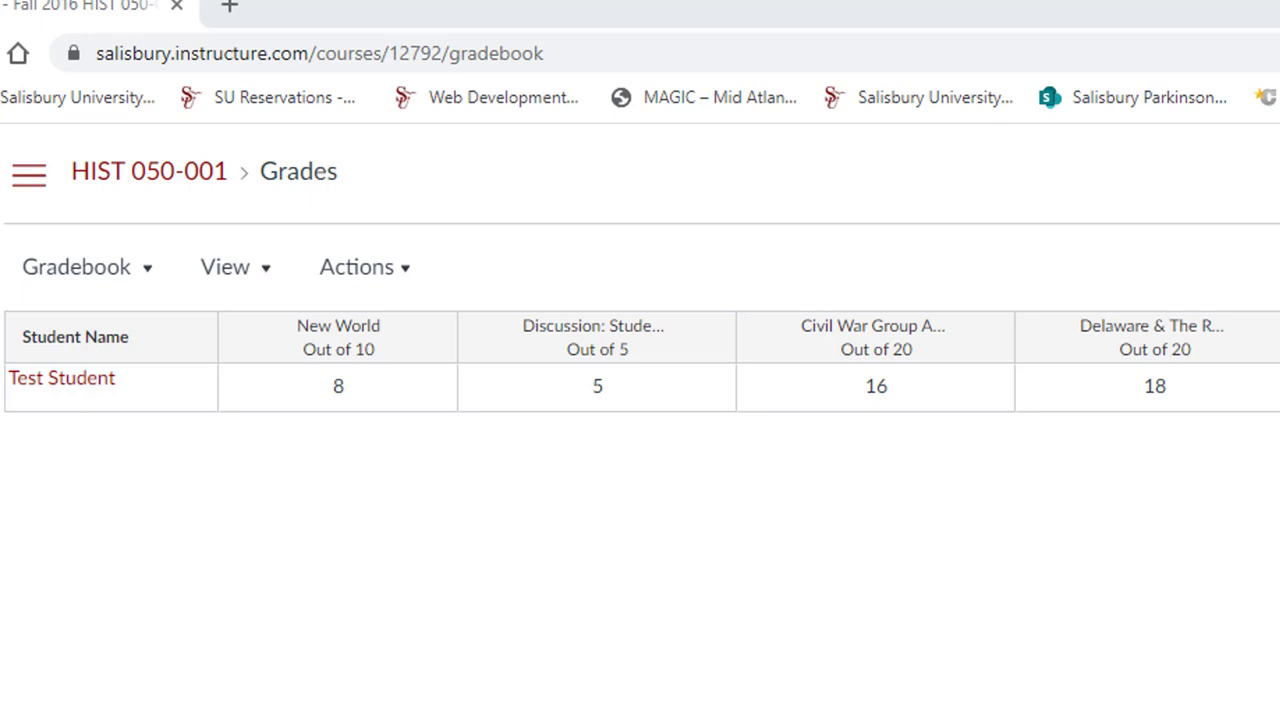
pyautogui.moveTo(356, 267)
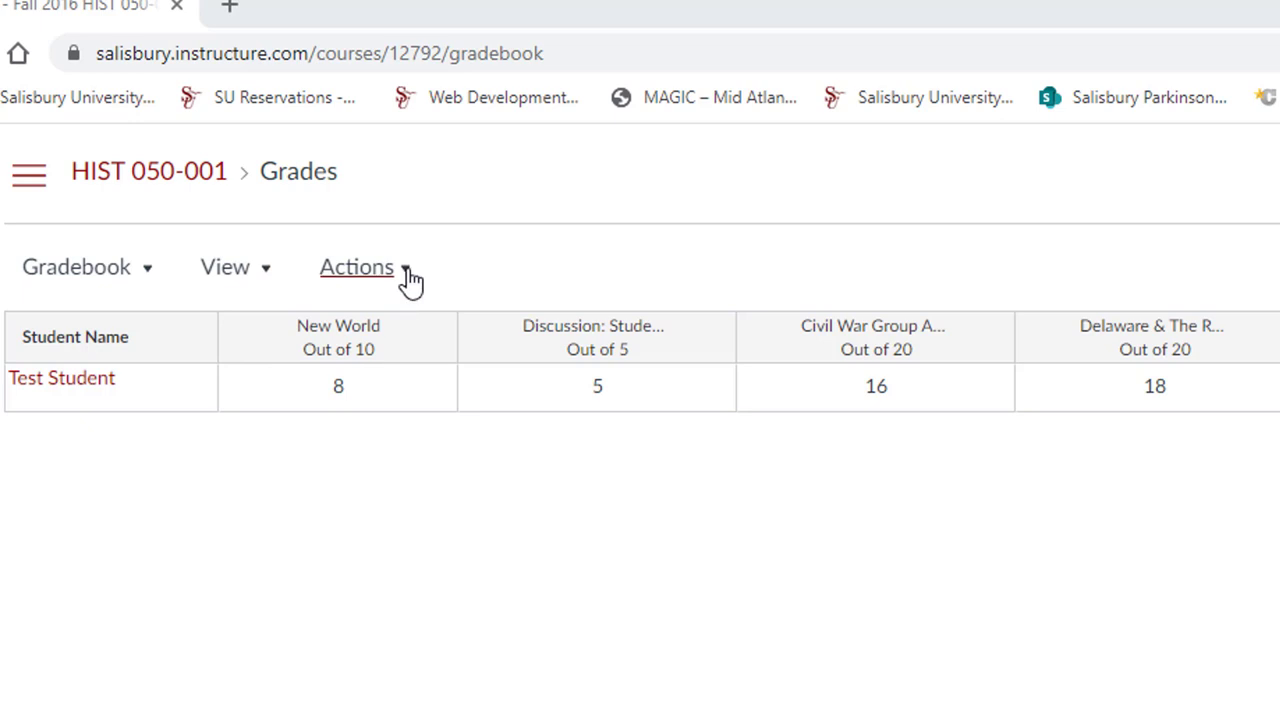
# - Open the HIST 050-001 gradebook Actions menu to show the Import option
pyautogui.click(356, 266)
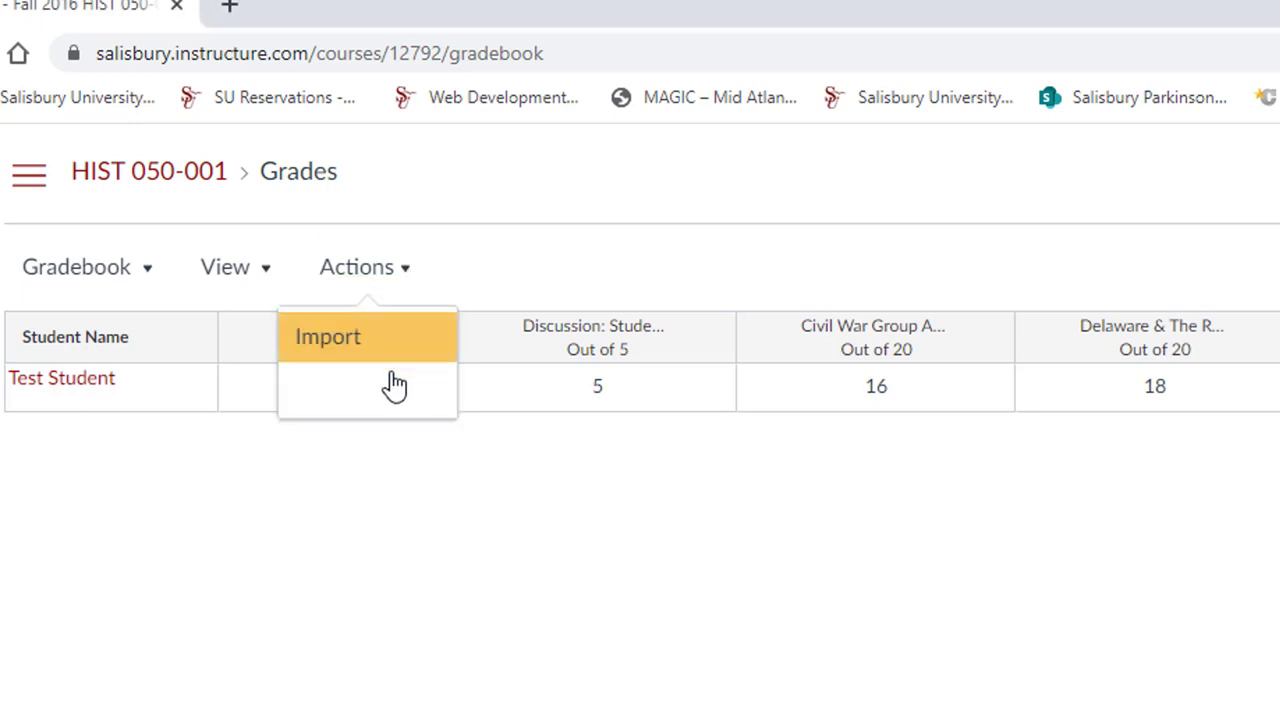